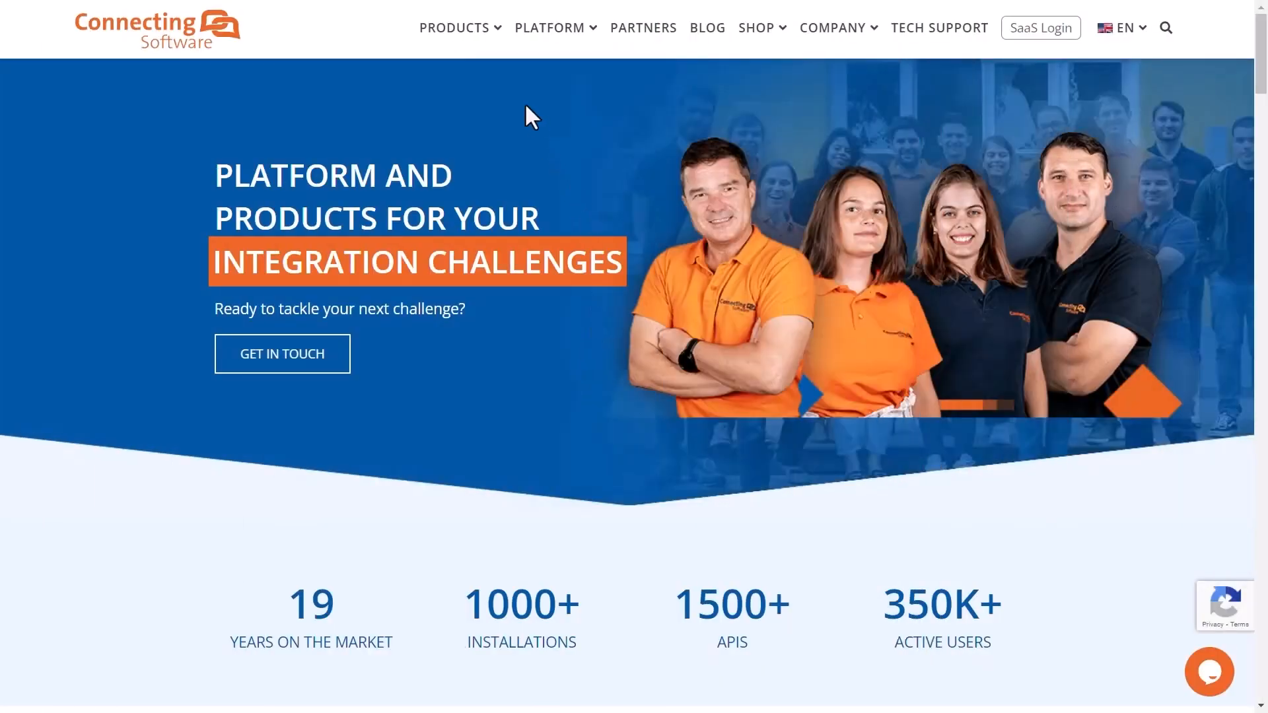
- Go to the Document Extractor for Salesforce product page from the Products menu
click(455, 26)
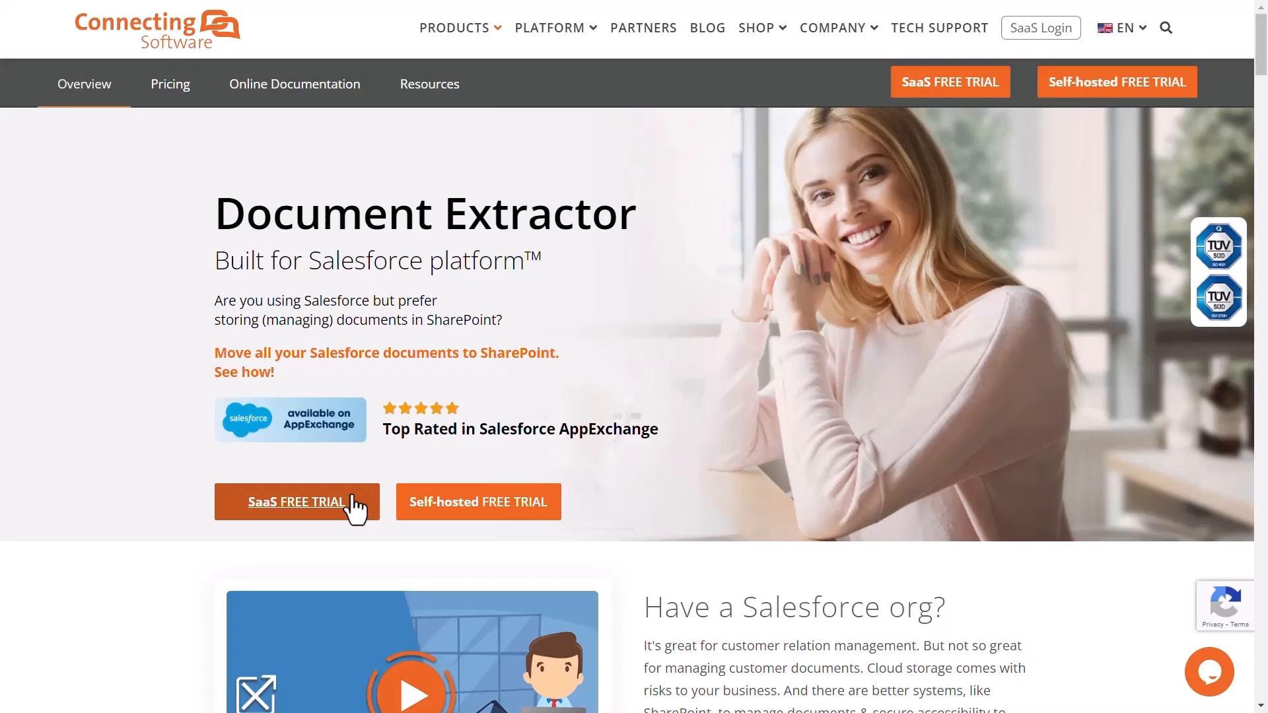
- Place the SaaS free trial order with EU data residence and the residence warning acknowledged
click(297, 502)
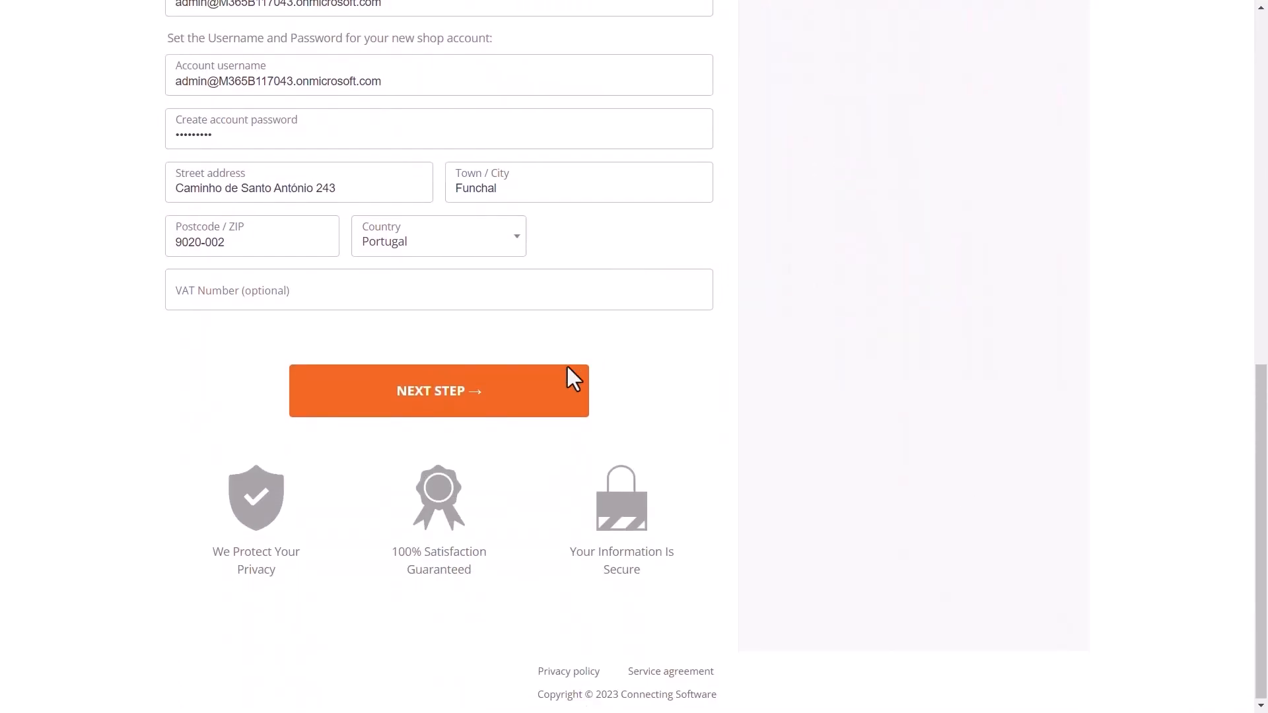
click(438, 391)
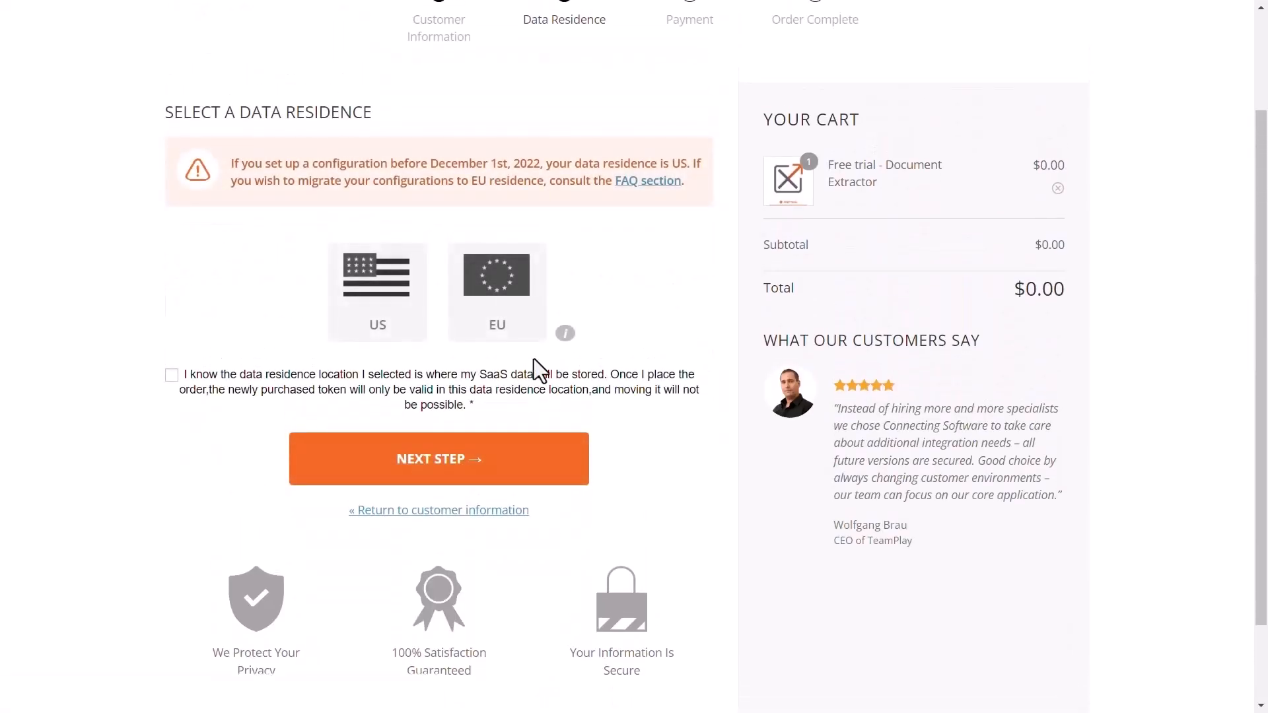
click(171, 375)
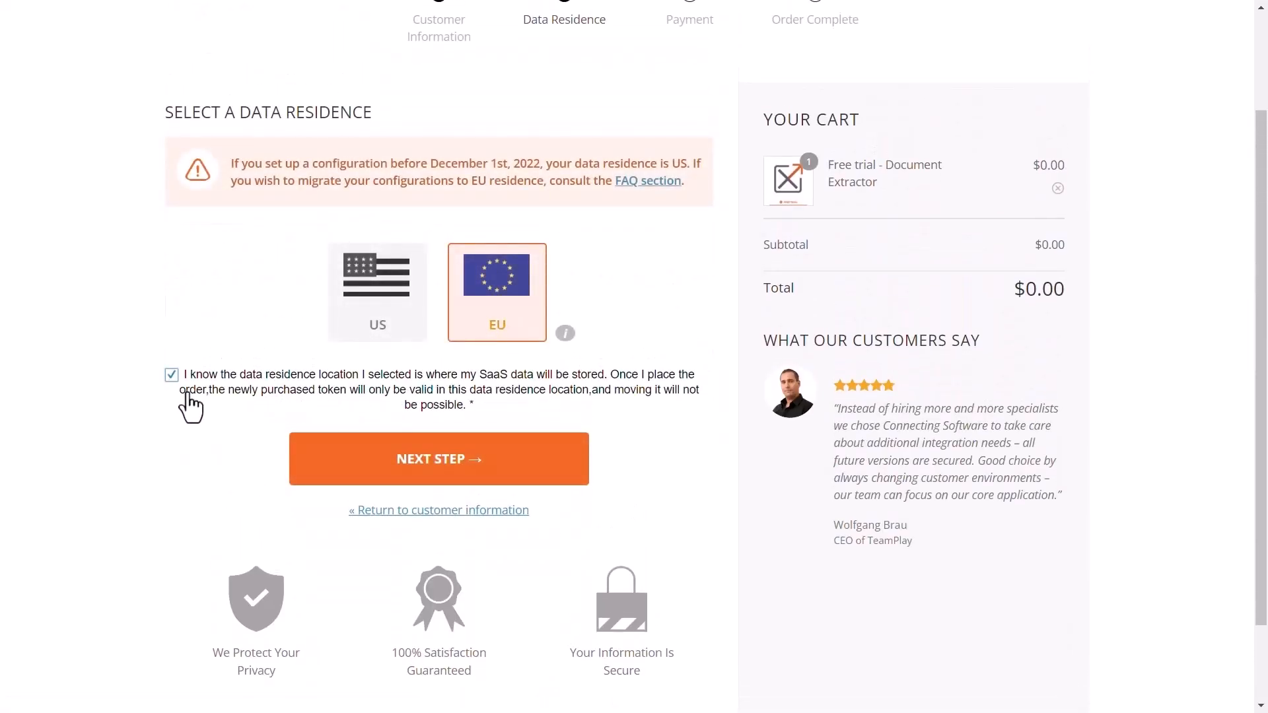
click(439, 459)
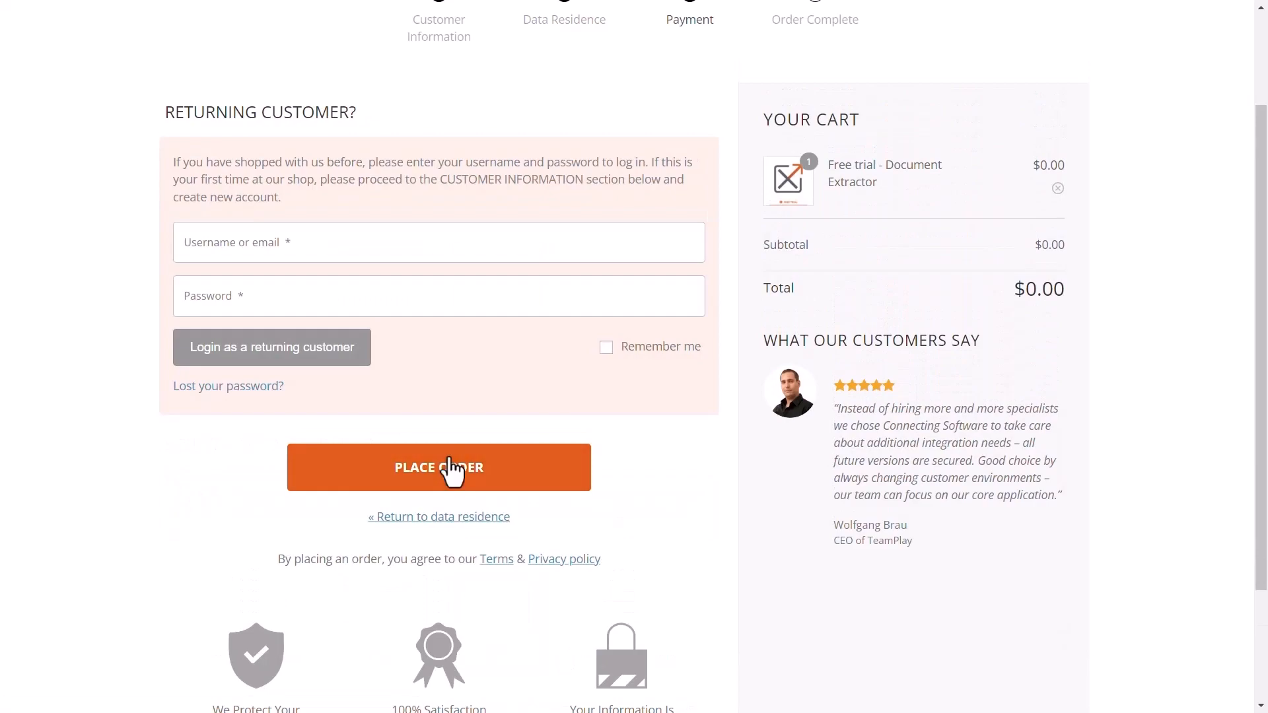
click(439, 467)
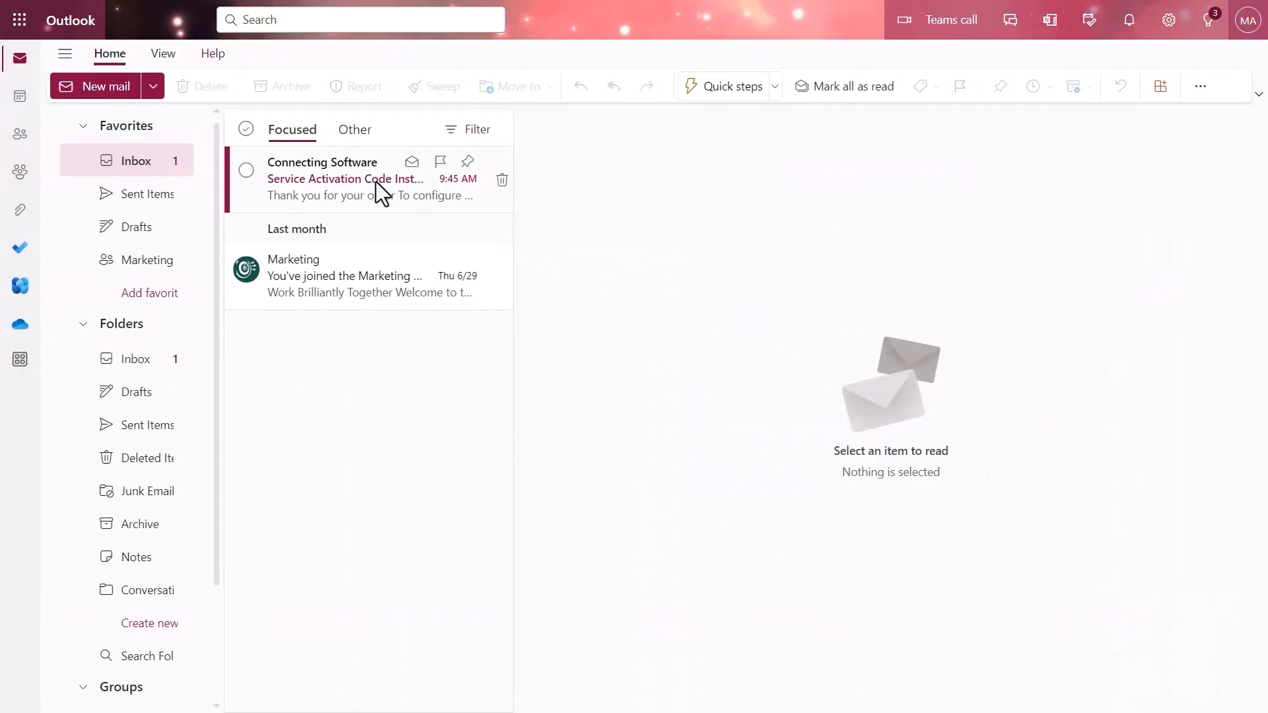
- From the Service Activation Code Instructions email, complete and submit the SaaS account registration
click(345, 180)
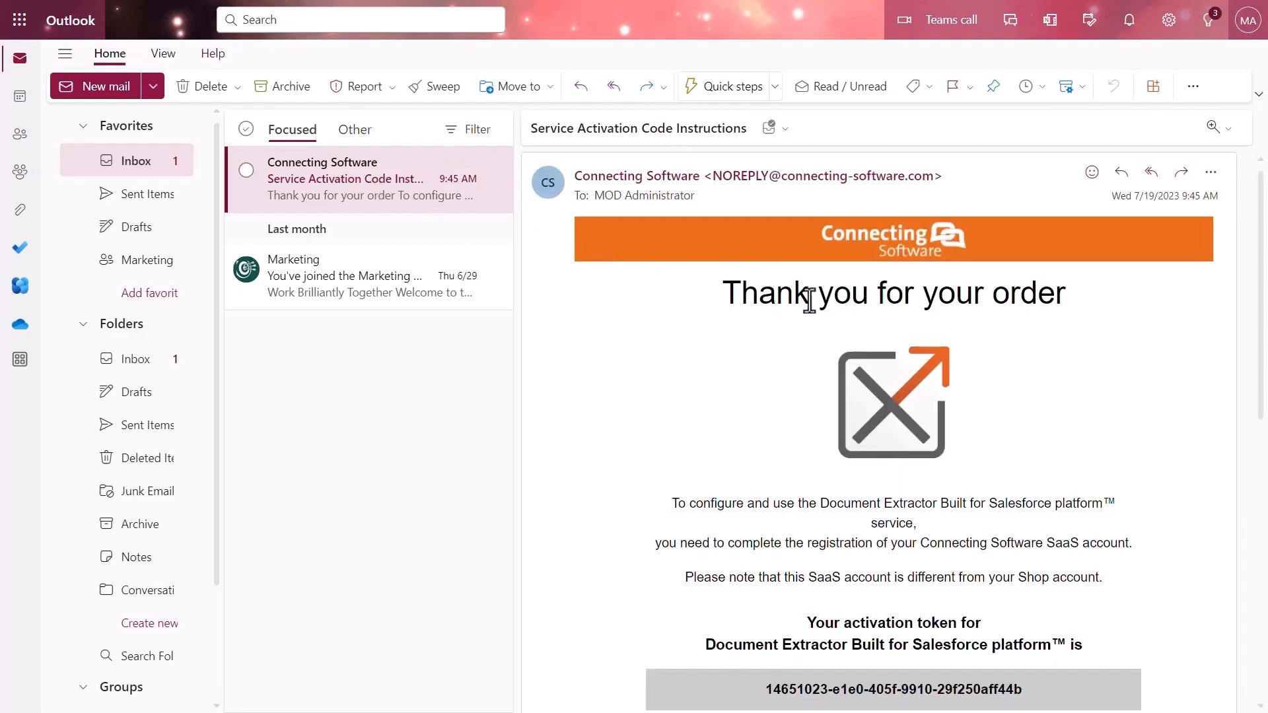
scroll(down, 3)
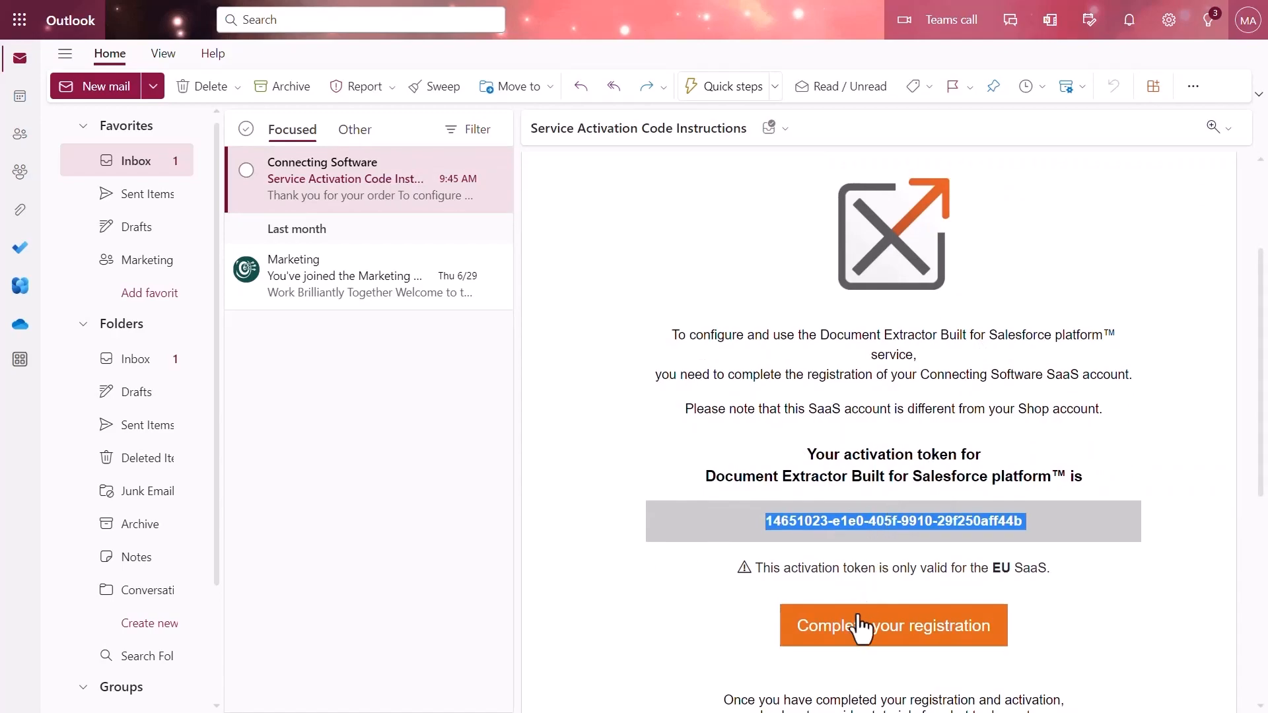
click(893, 626)
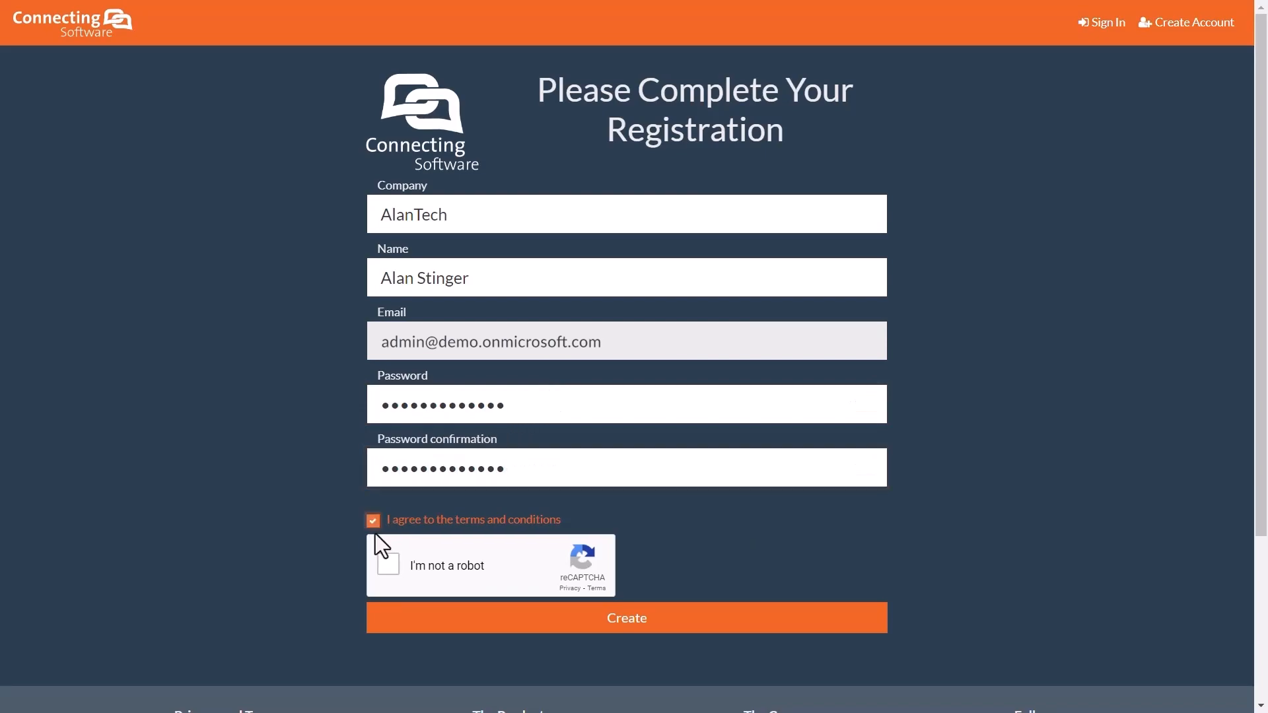
click(626, 618)
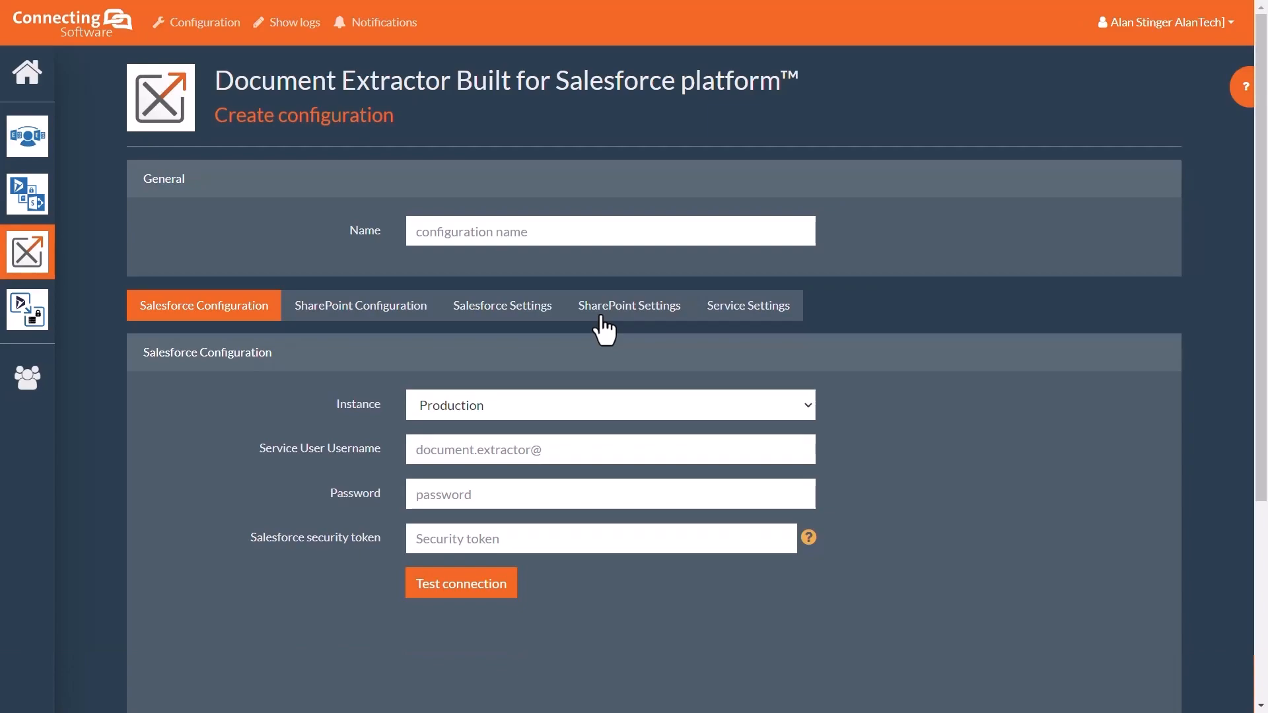
mouse_move(602, 322)
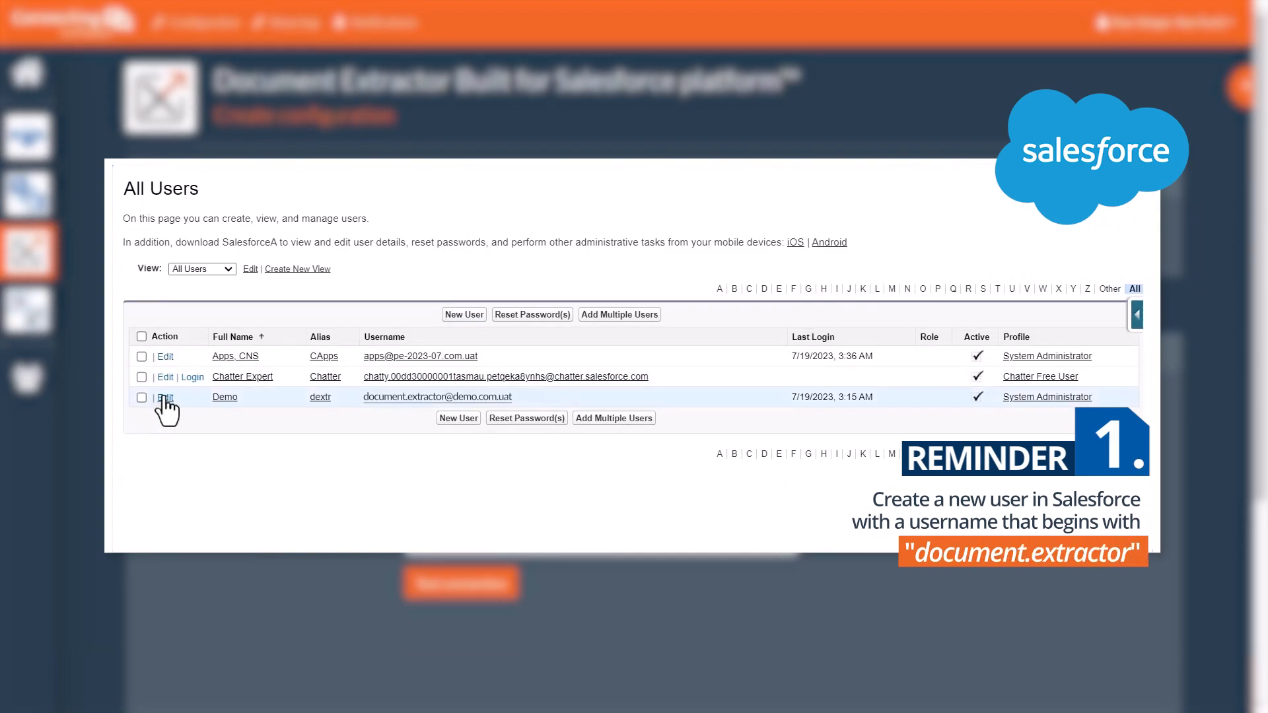
click(165, 396)
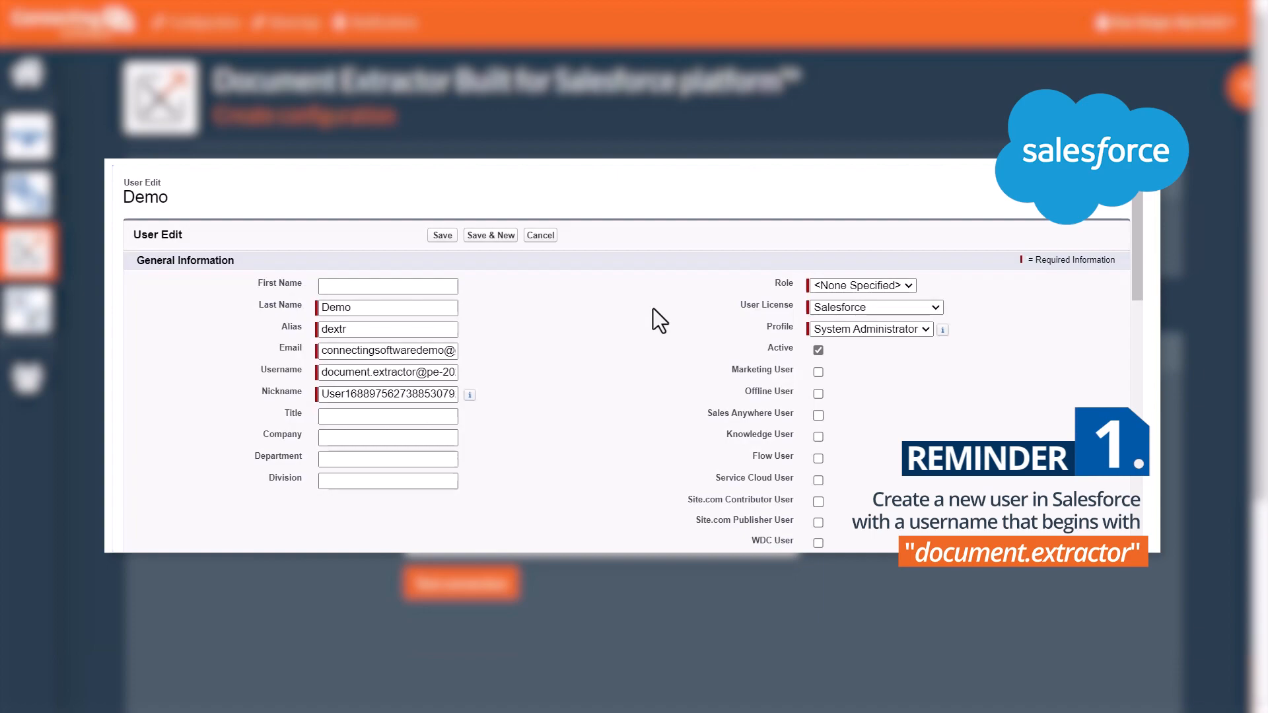
click(888, 329)
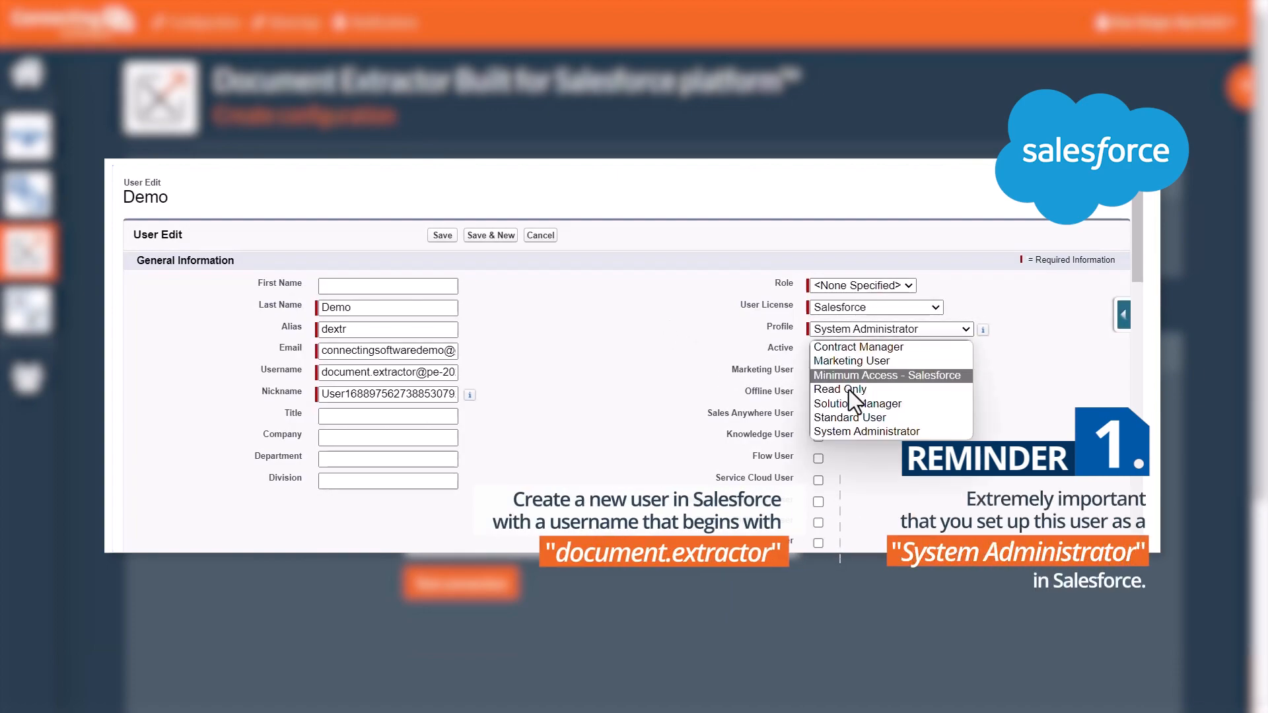
mouse_move(859, 432)
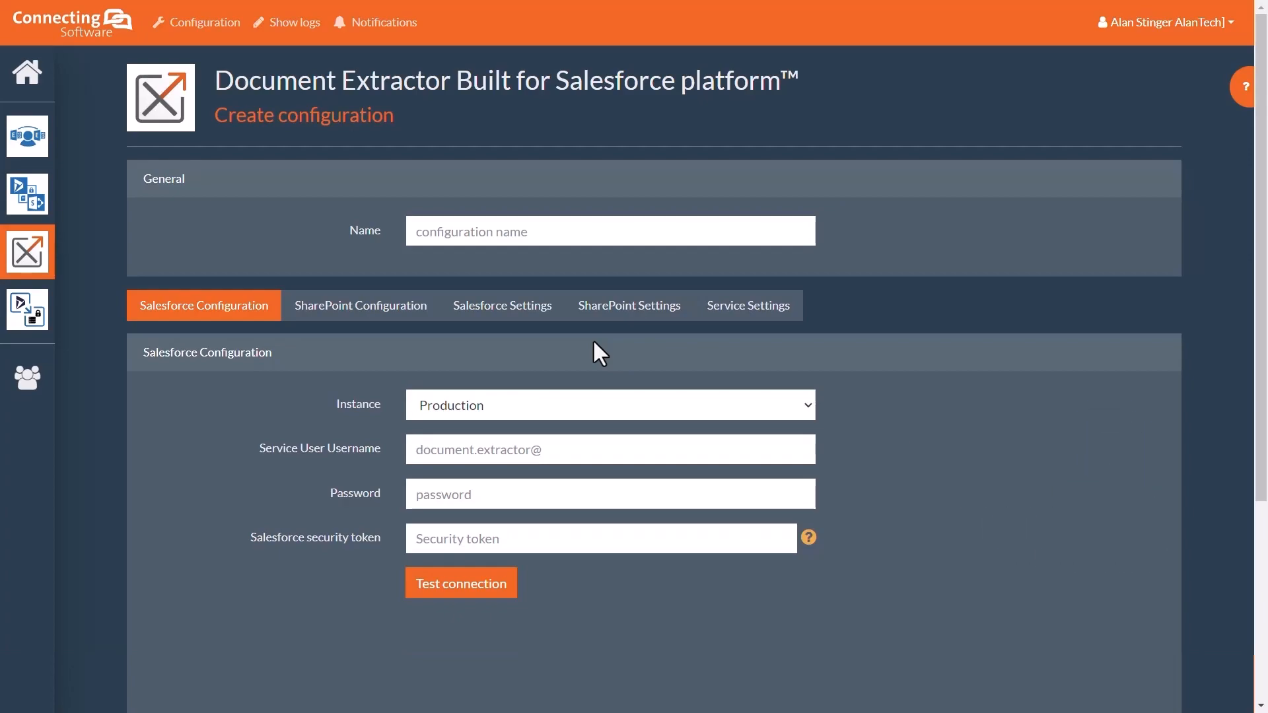
mouse_move(598, 177)
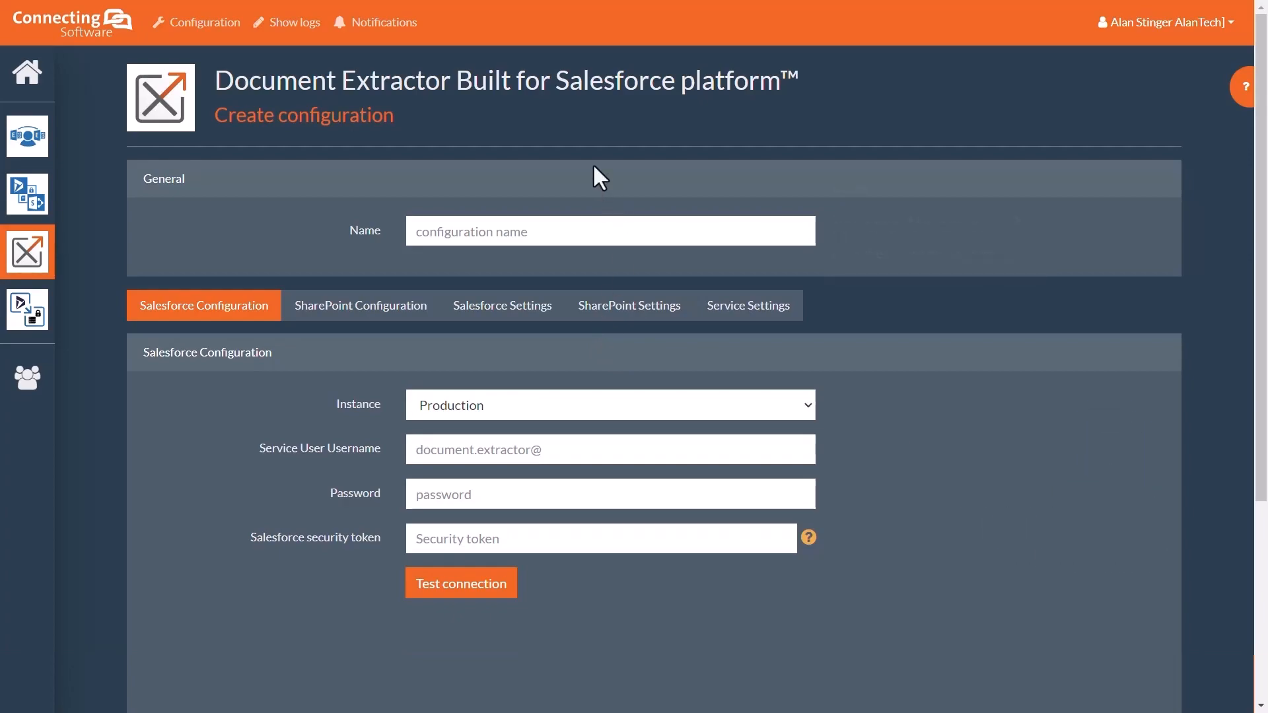
- Name the configuration Demo, choose the Test/Sandbox instance and run the Salesforce connection test
text(Demo)
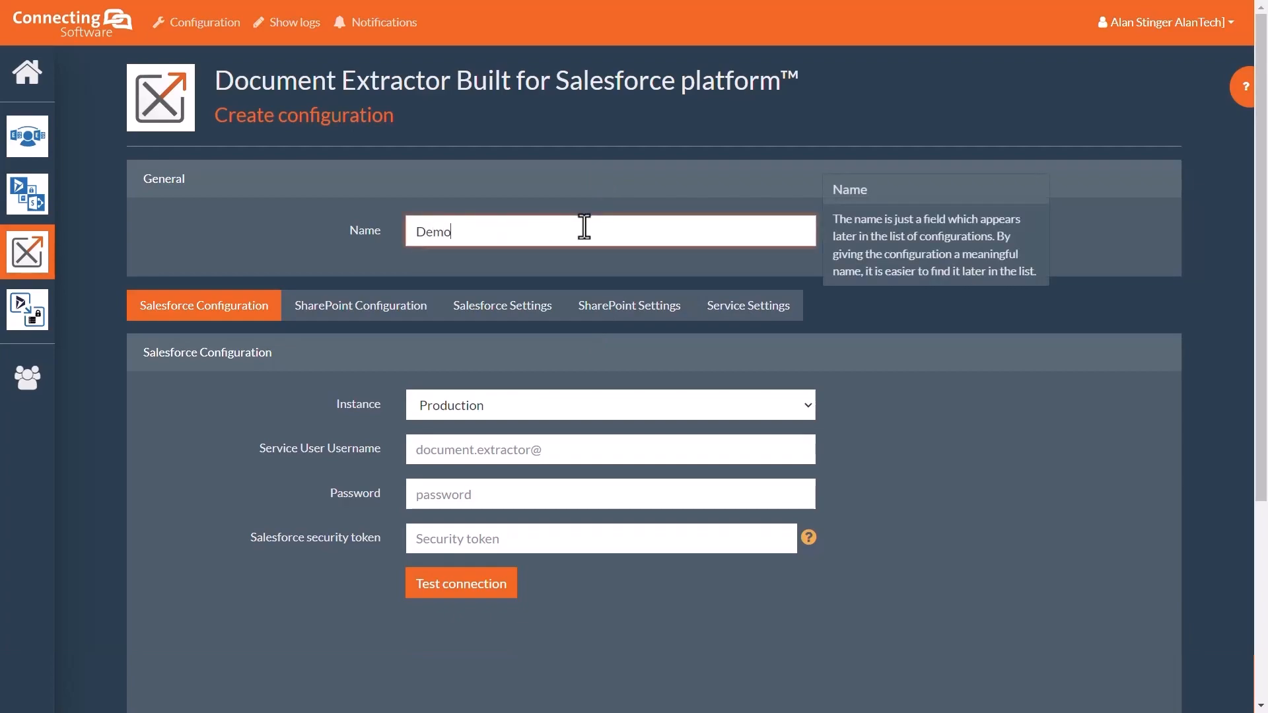
click(610, 406)
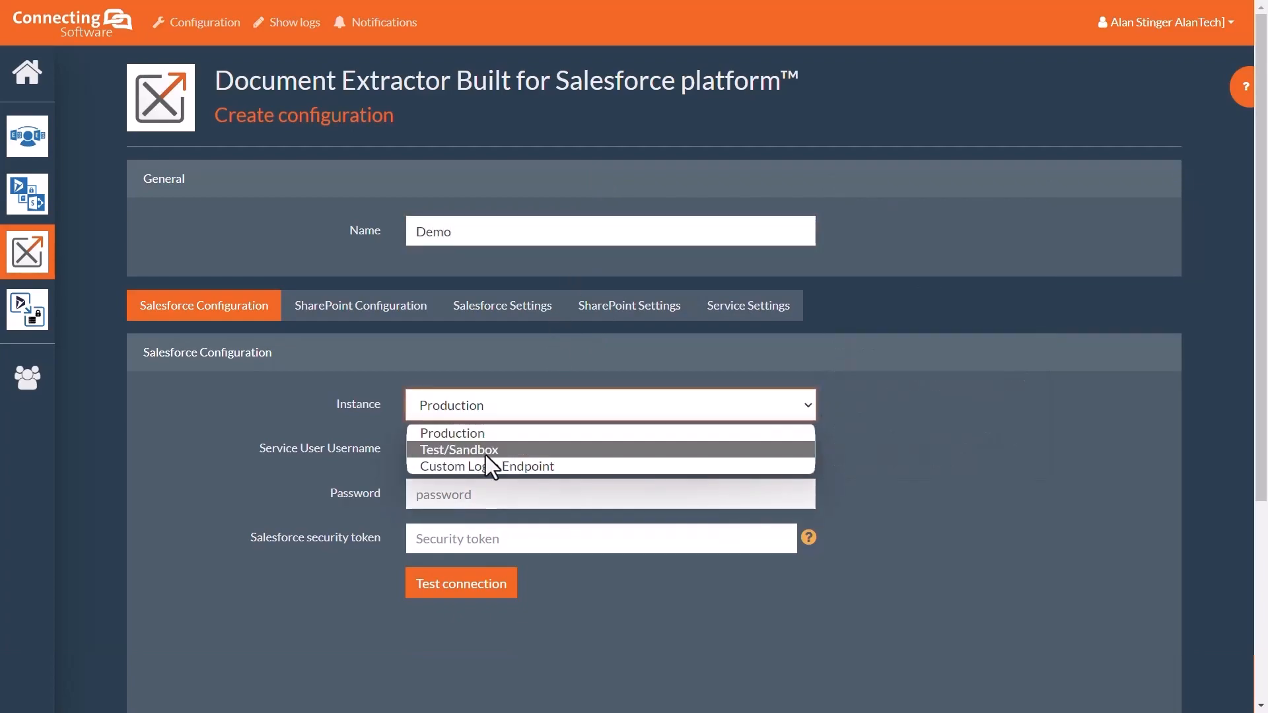
click(459, 448)
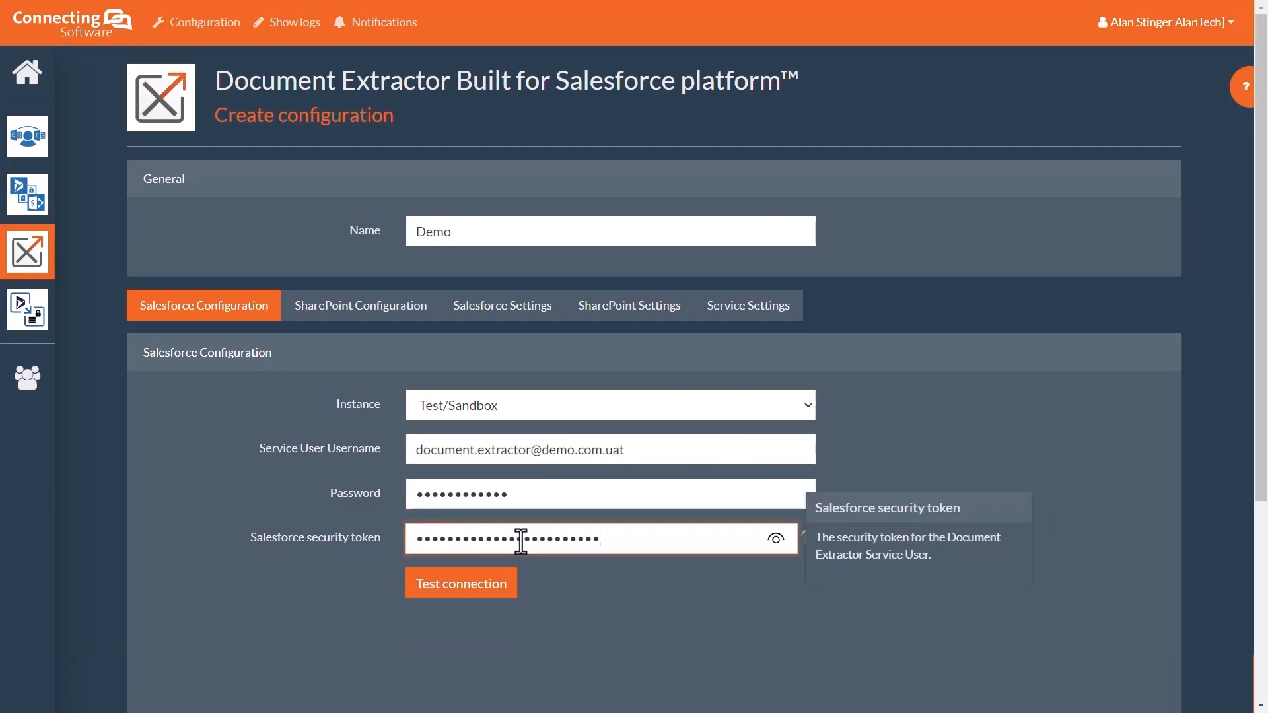
click(461, 584)
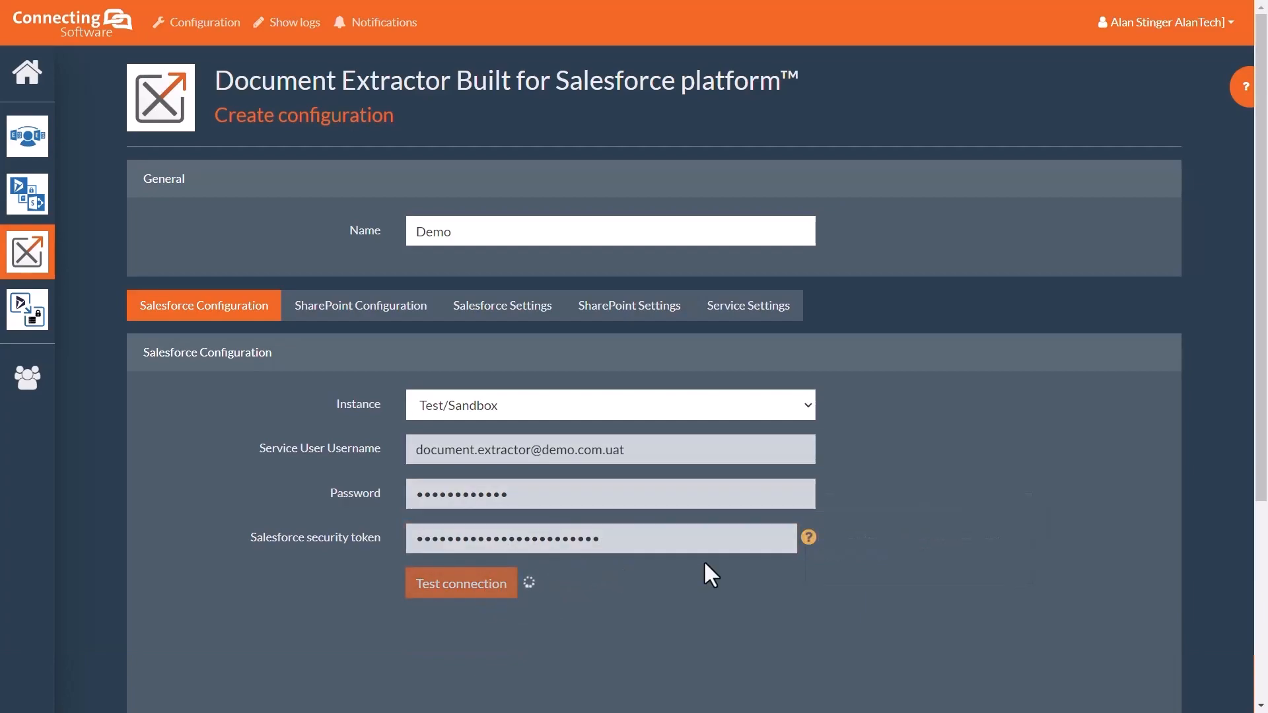
click(461, 583)
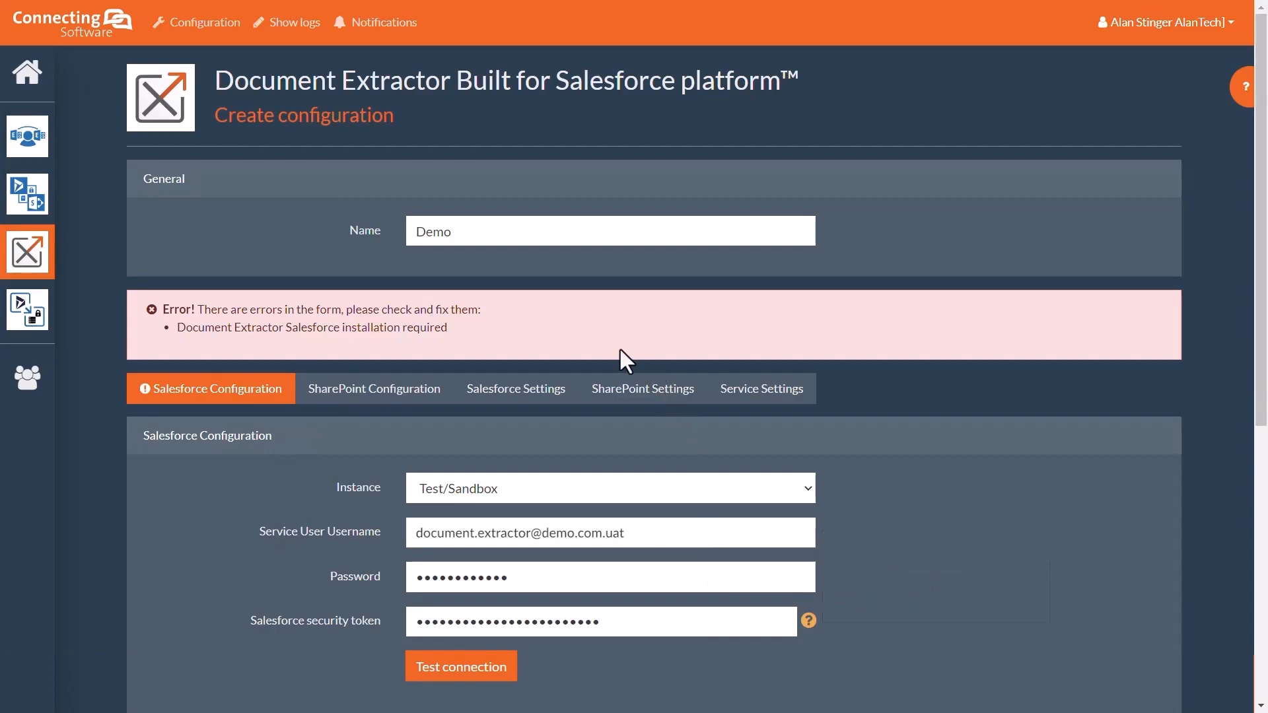
- Install Document Extractor into the Salesforce org and re-test the connection successfully
click(461, 665)
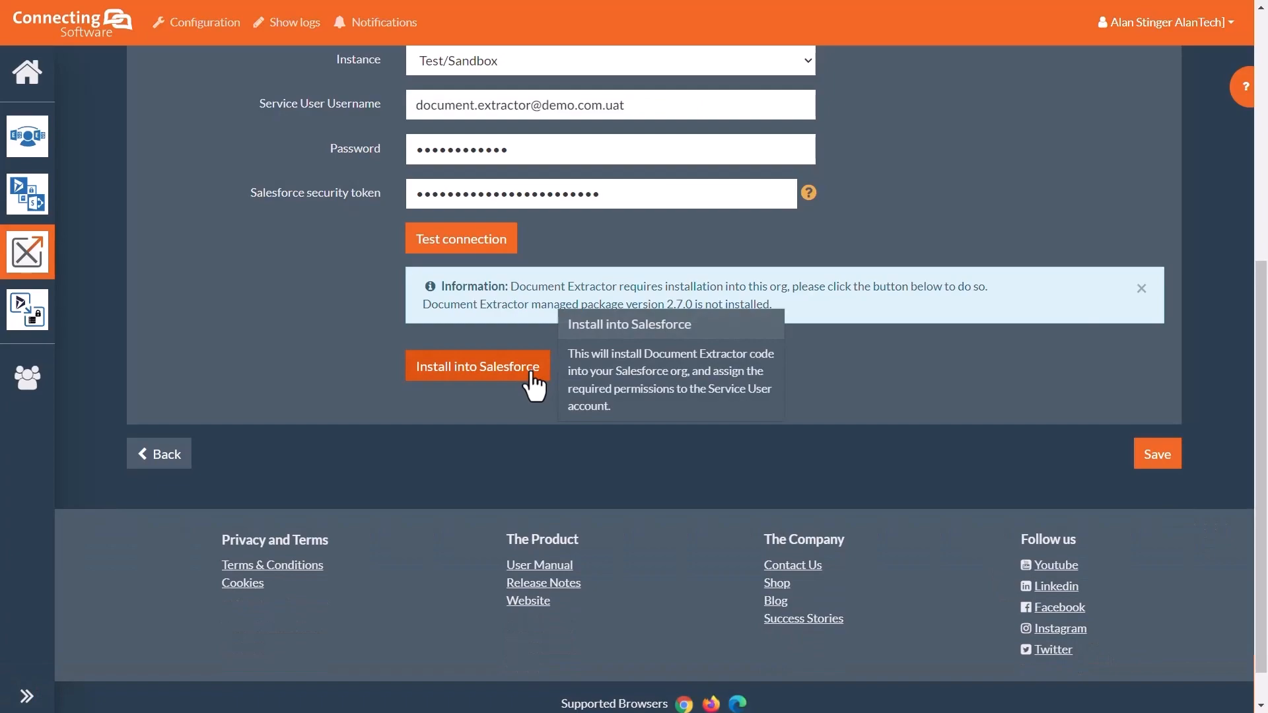
click(477, 365)
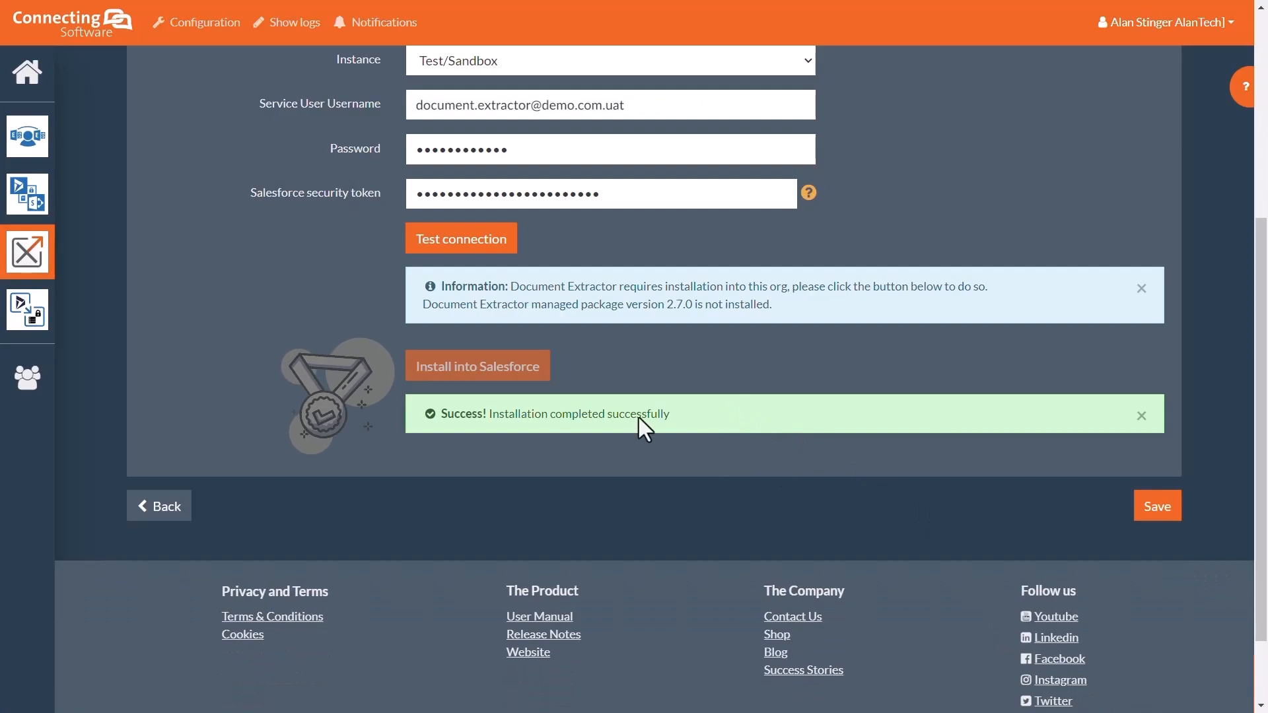
click(461, 238)
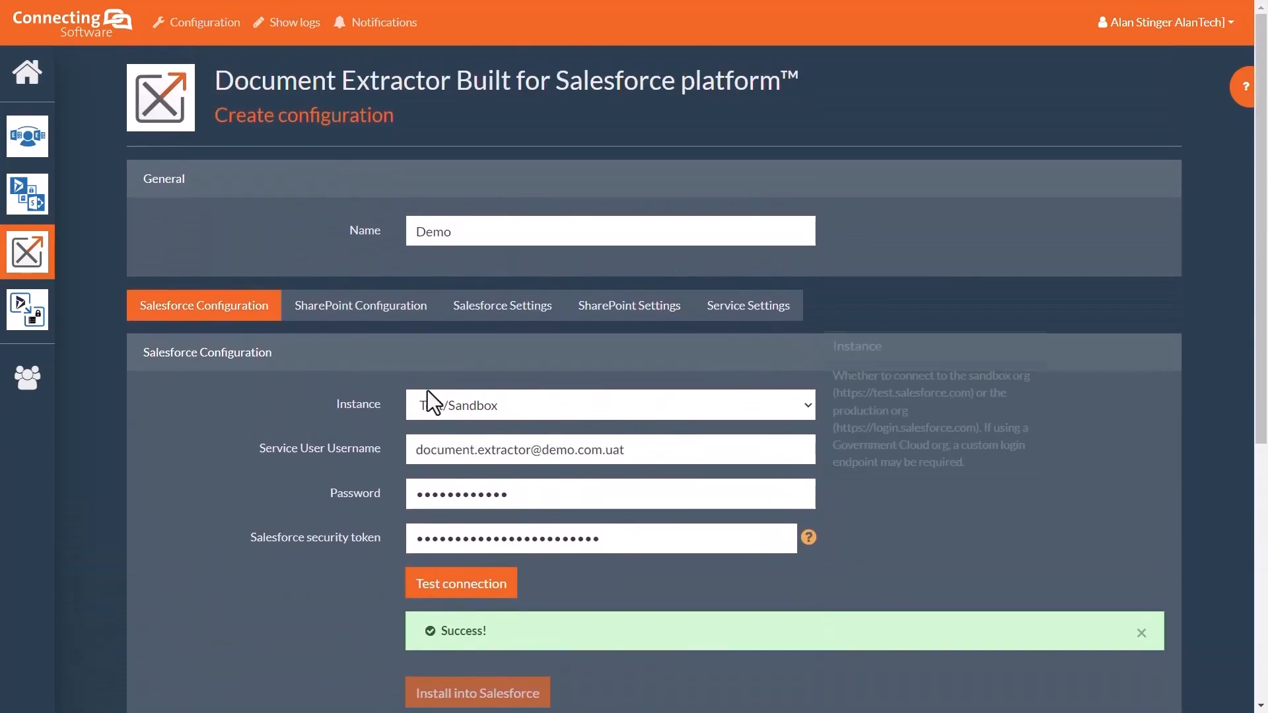
click(361, 305)
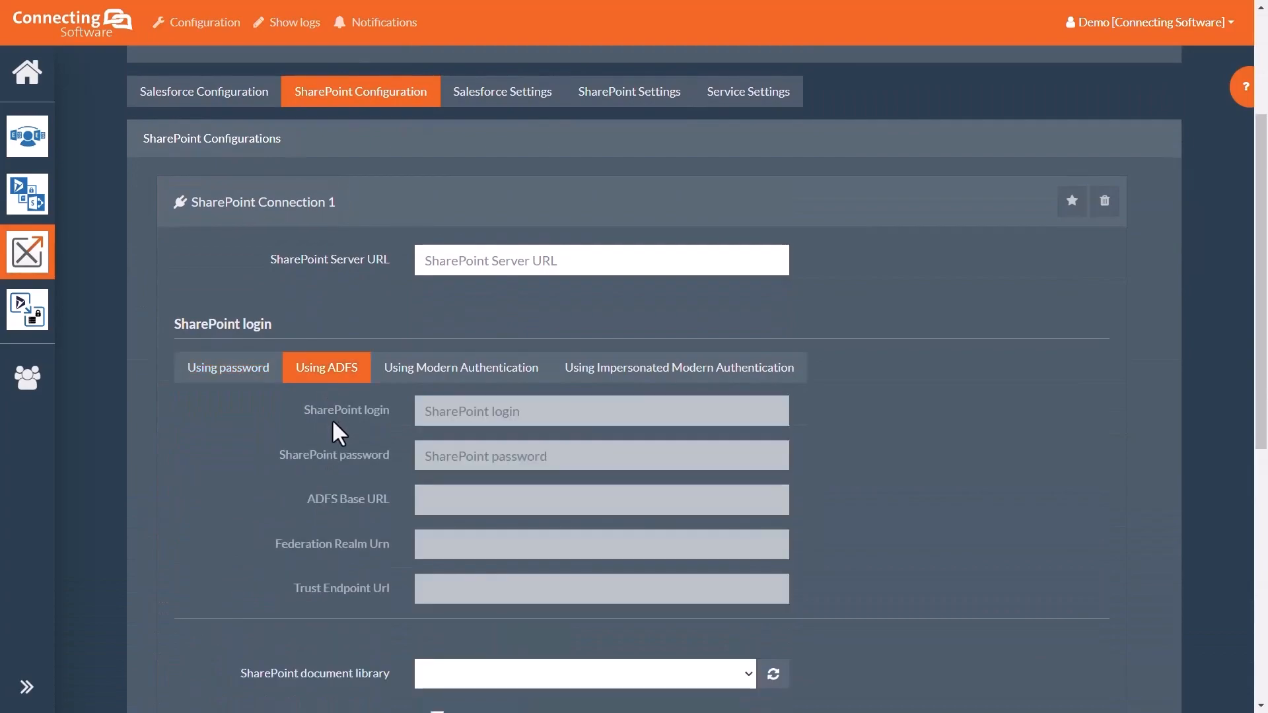
- Set the SharePoint login authentication and enter the SharePoint site URL
click(460, 367)
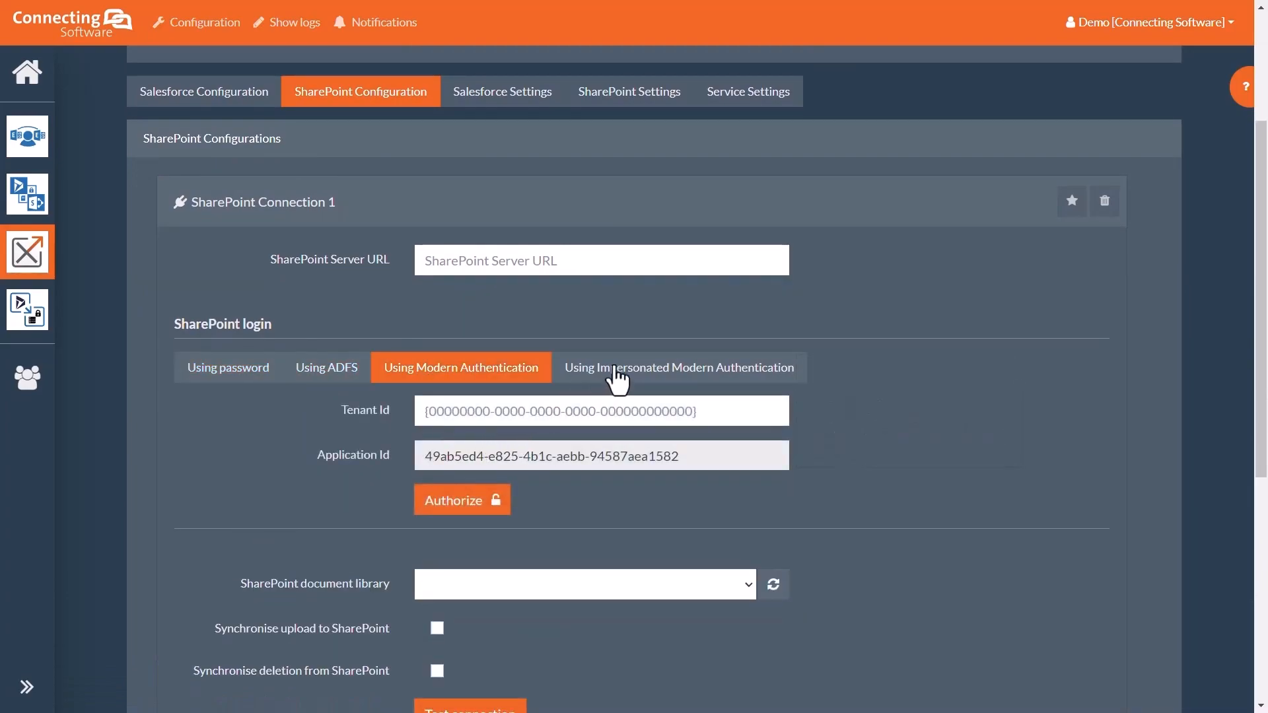
mouse_move(335, 394)
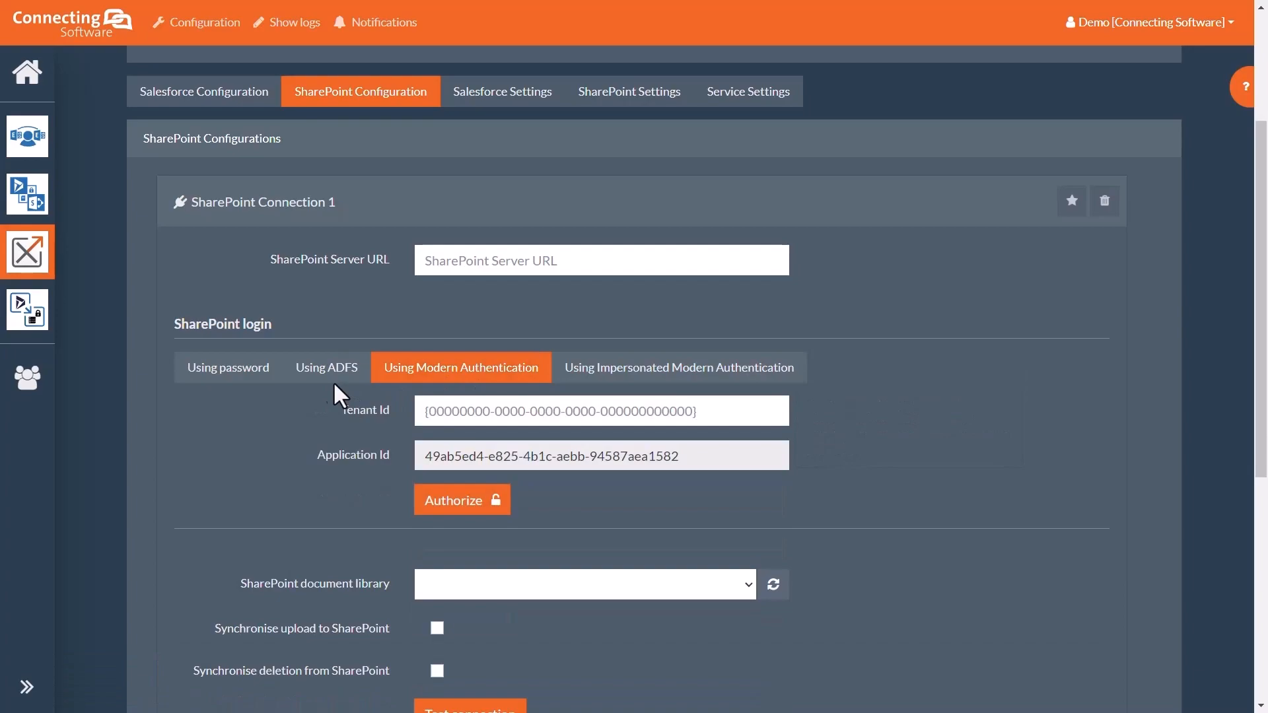
click(227, 367)
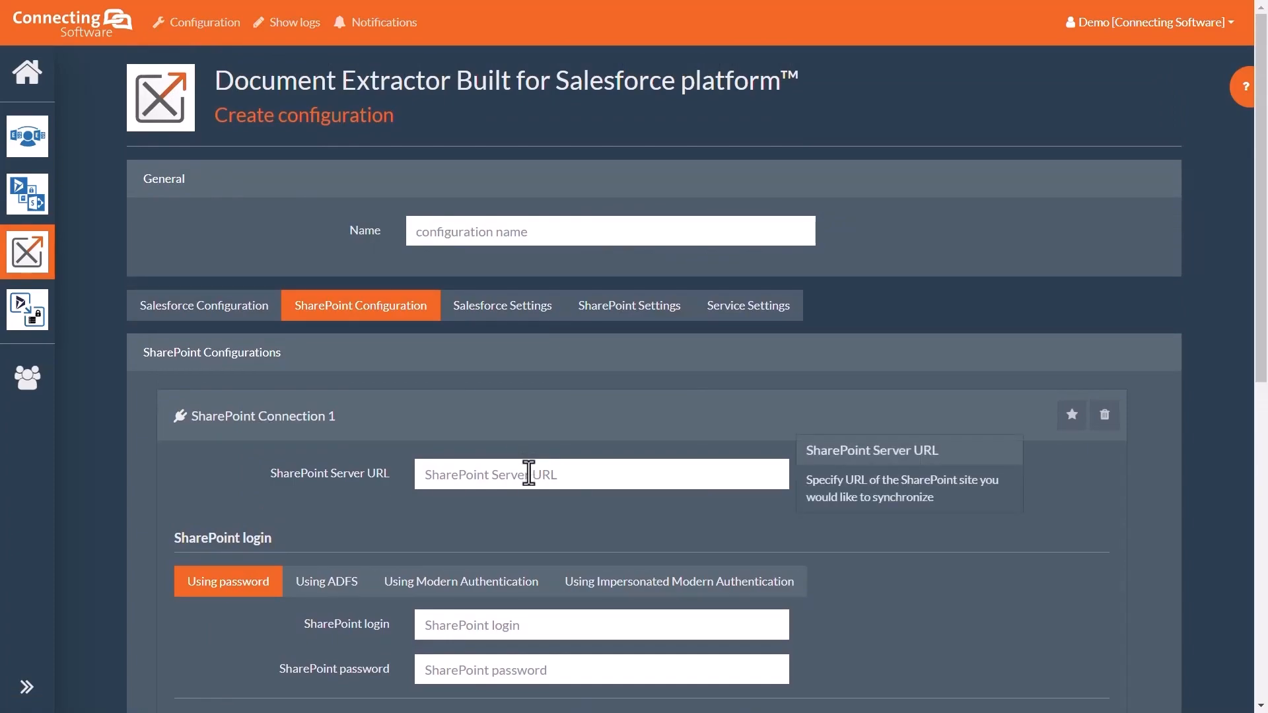
click(600, 473)
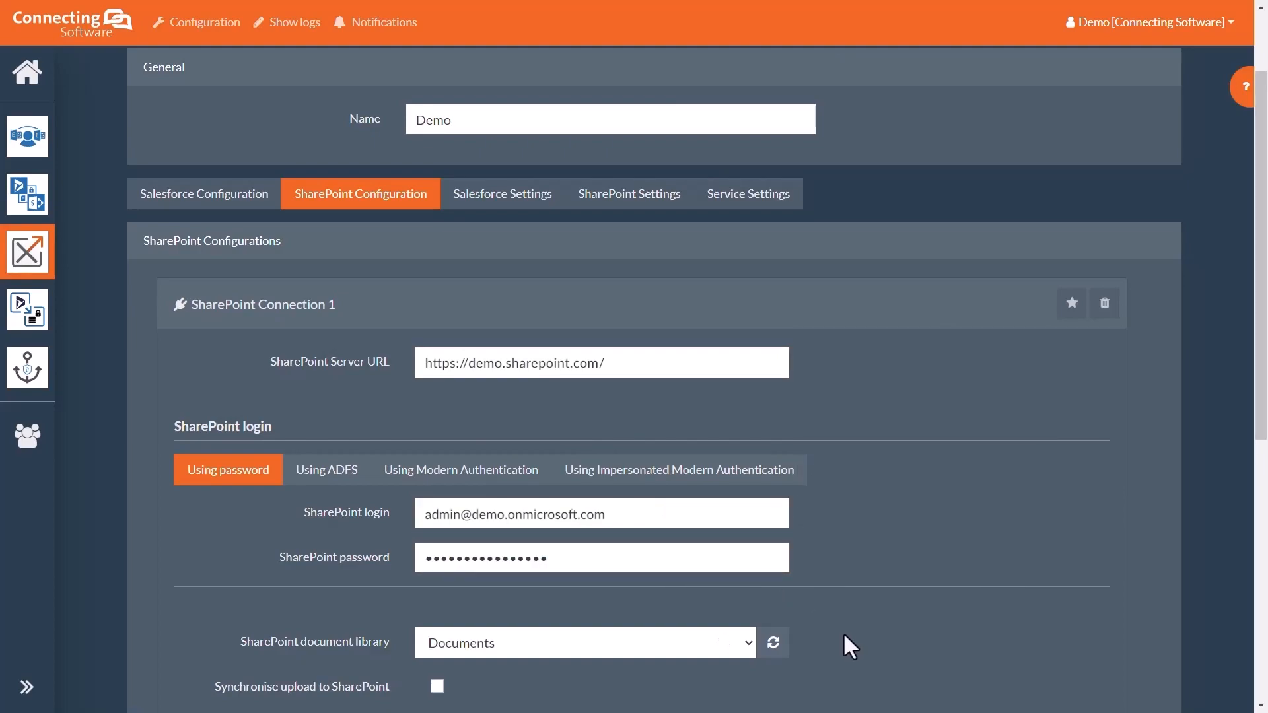
- Reload the document libraries, select Documents and test the SharePoint connection successfully
click(585, 642)
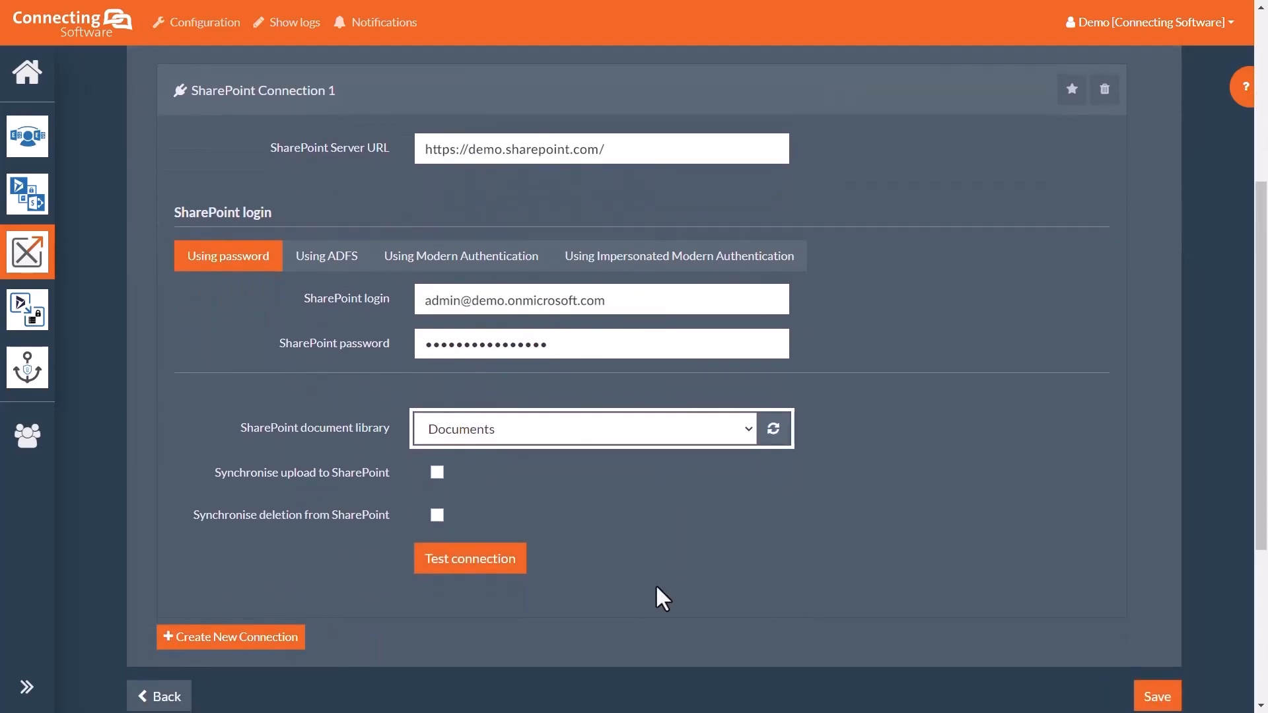
click(470, 557)
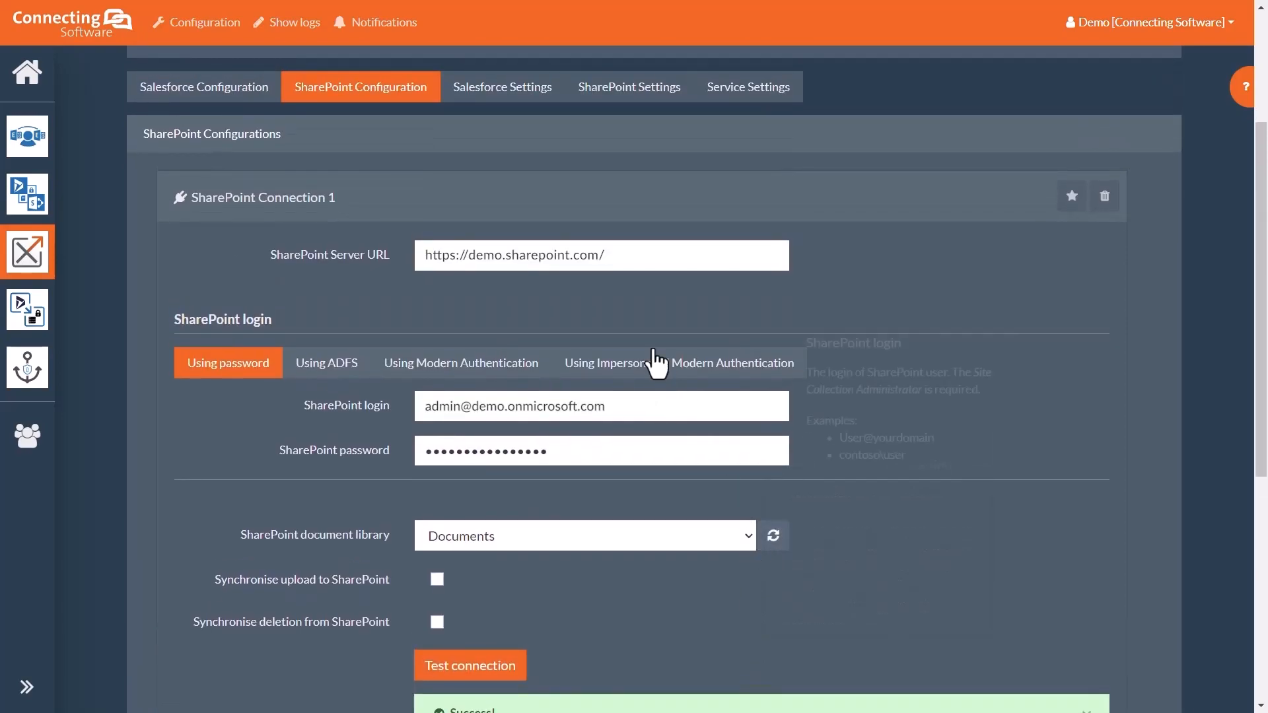
click(501, 88)
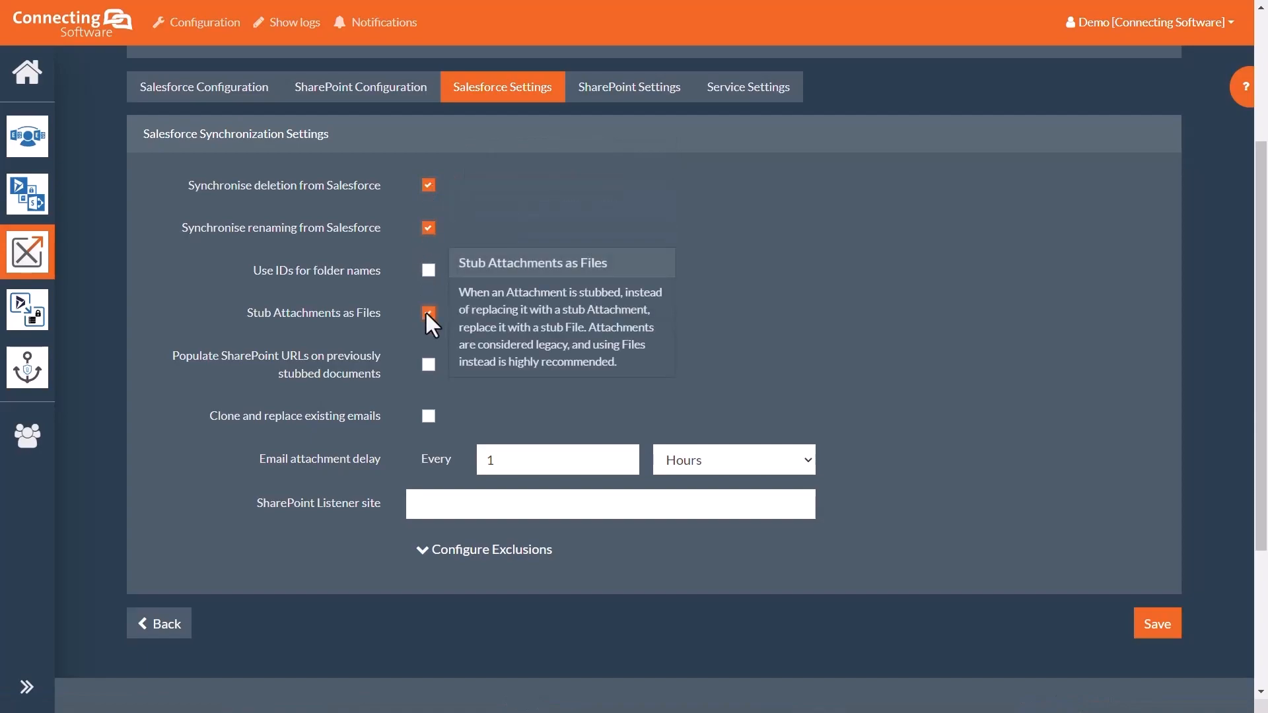
- Enable Stub Attachments as Files, review SharePoint settings, and turn on Create previews in Service Settings
click(629, 87)
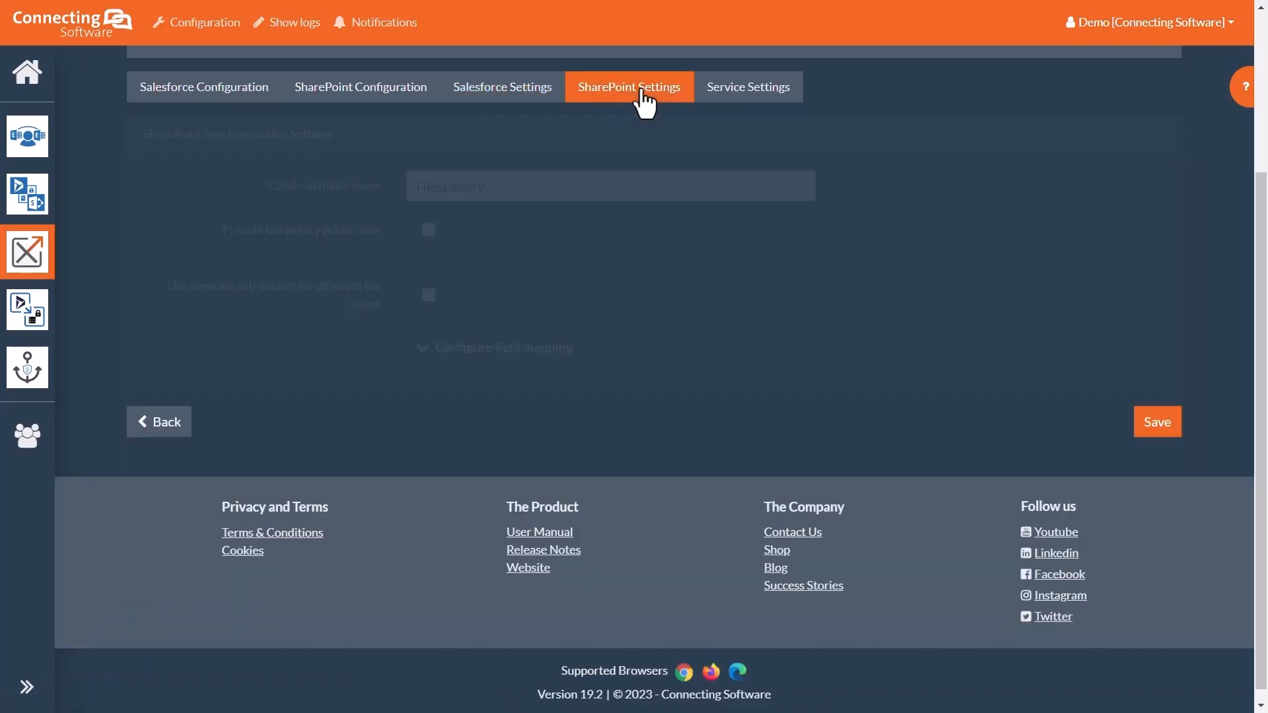
click(628, 87)
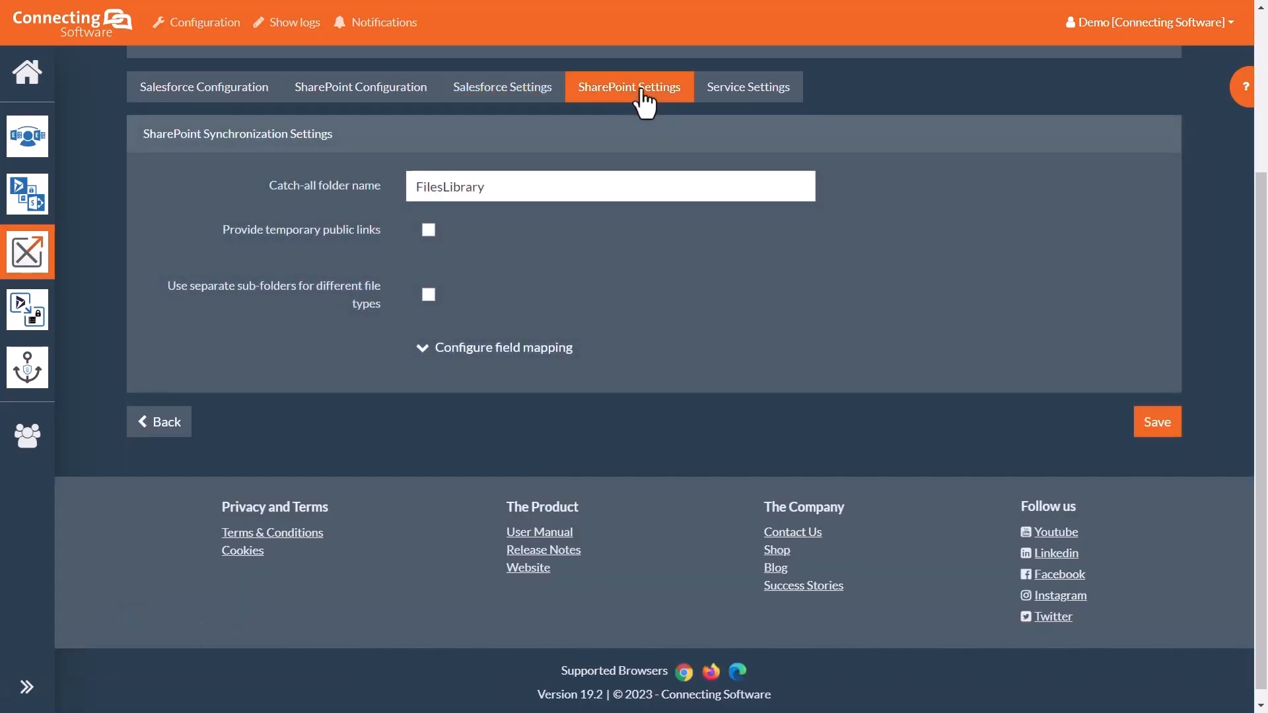
click(748, 87)
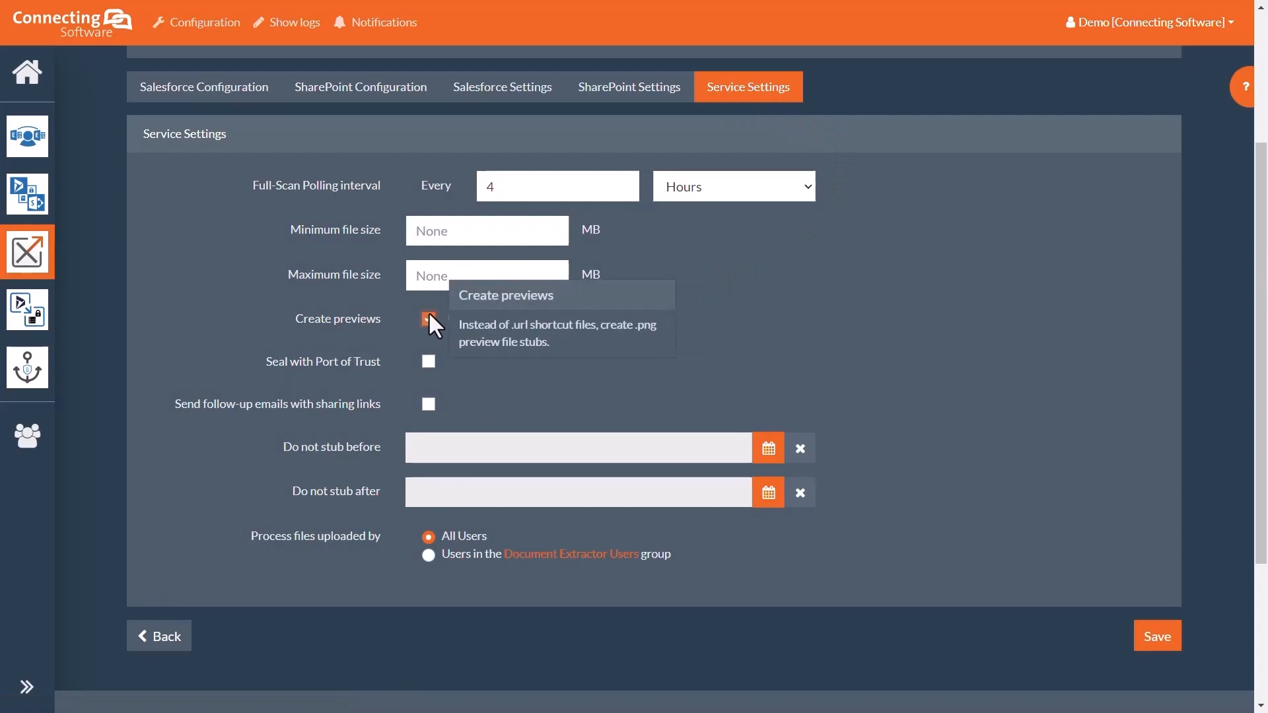
click(428, 318)
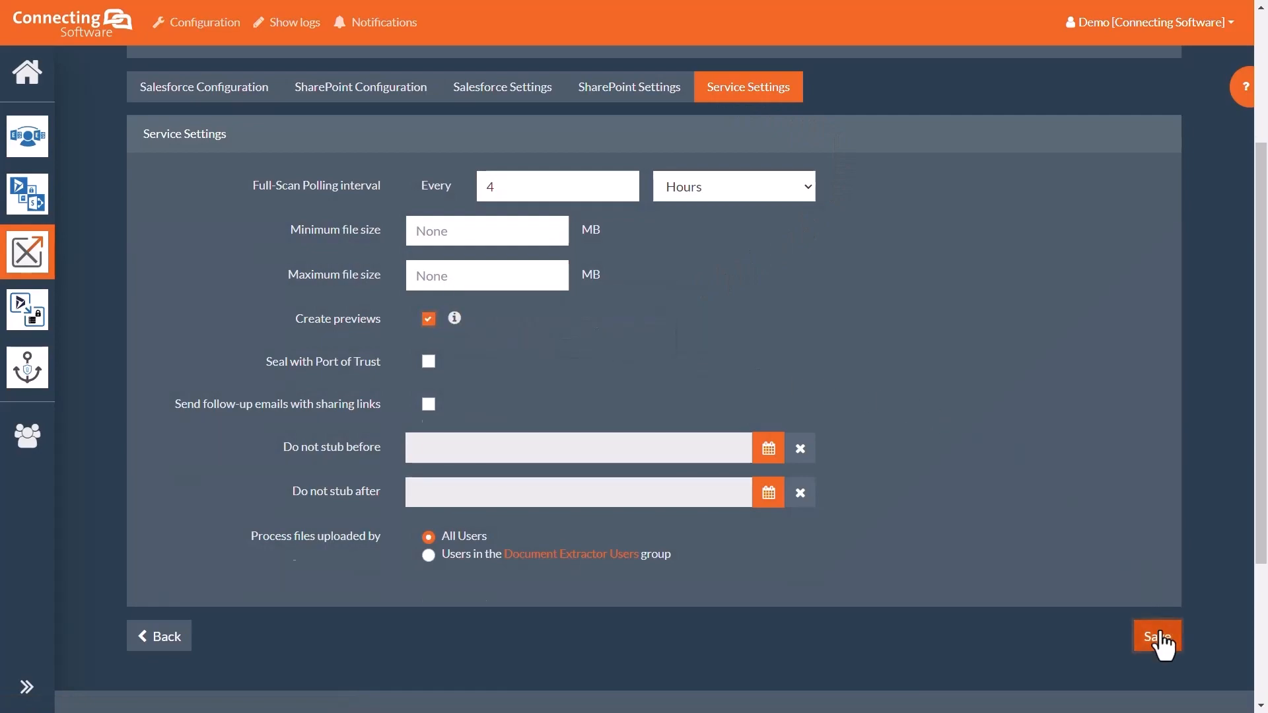
- Save the Demo configuration and bring up the service code activation form
click(1156, 635)
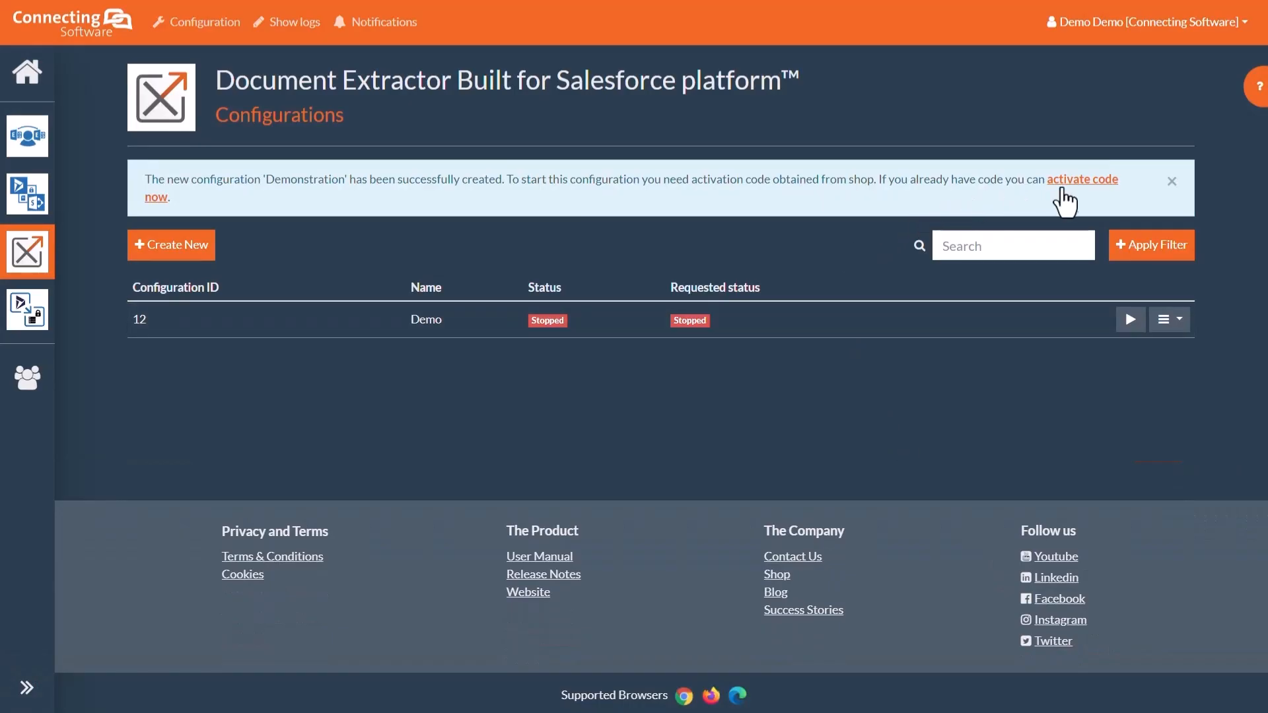
click(1083, 179)
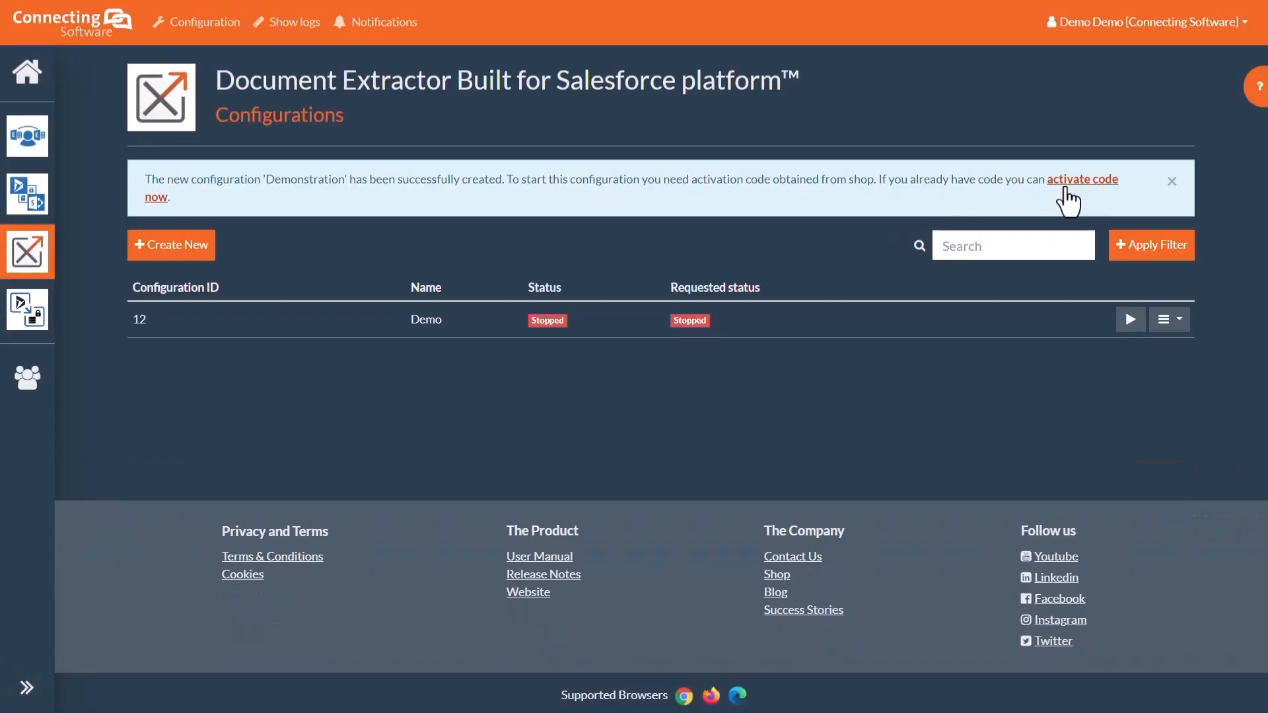
click(1082, 180)
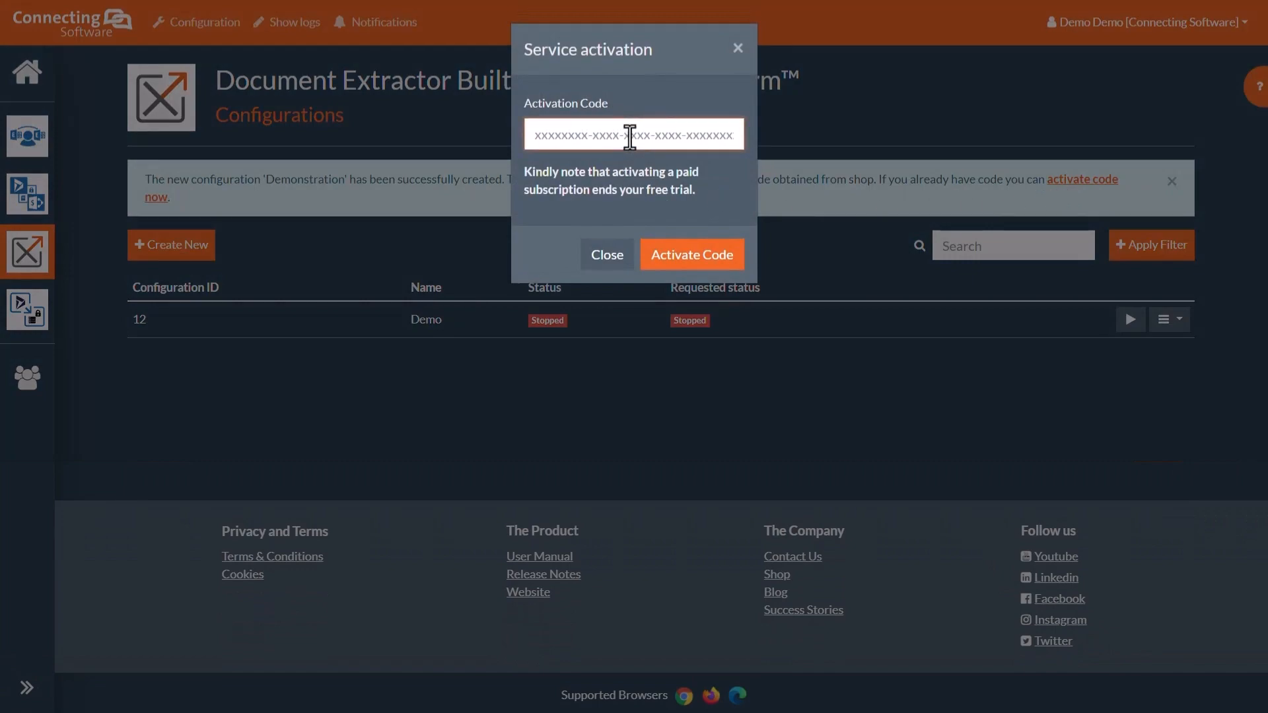
- Enter and activate the service code, then dismiss the activation confirmation
click(682, 255)
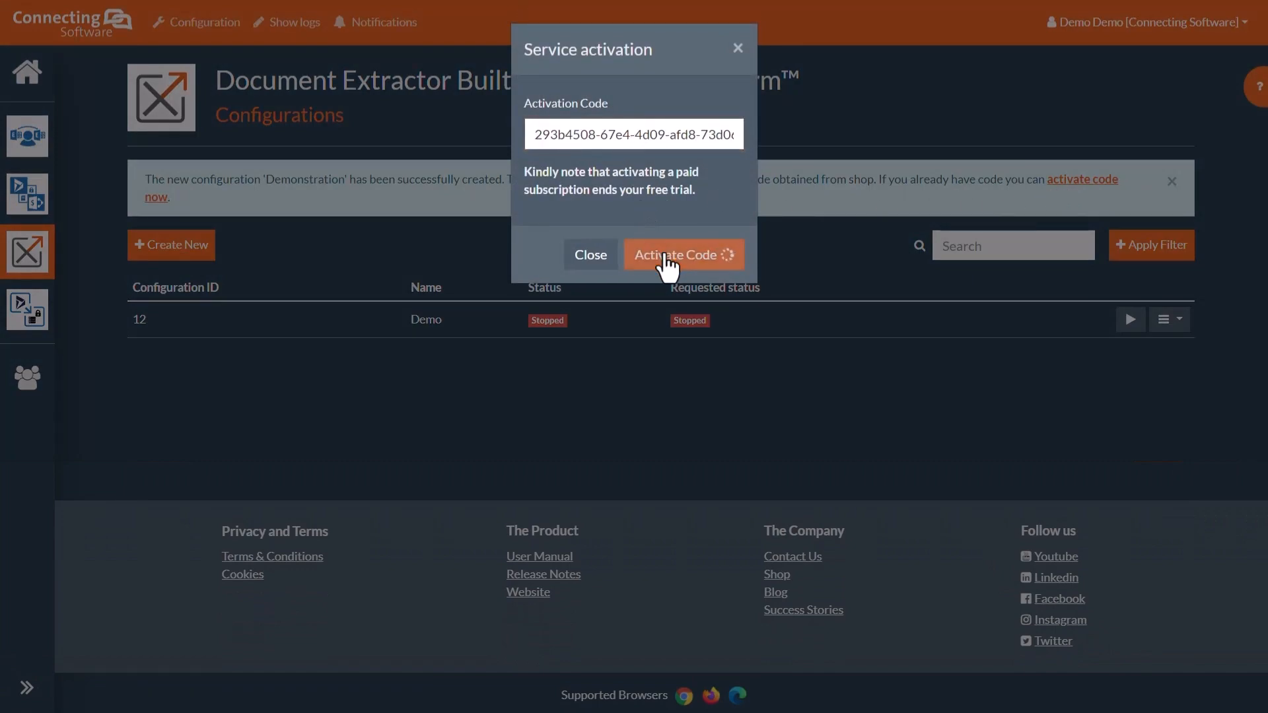
click(683, 255)
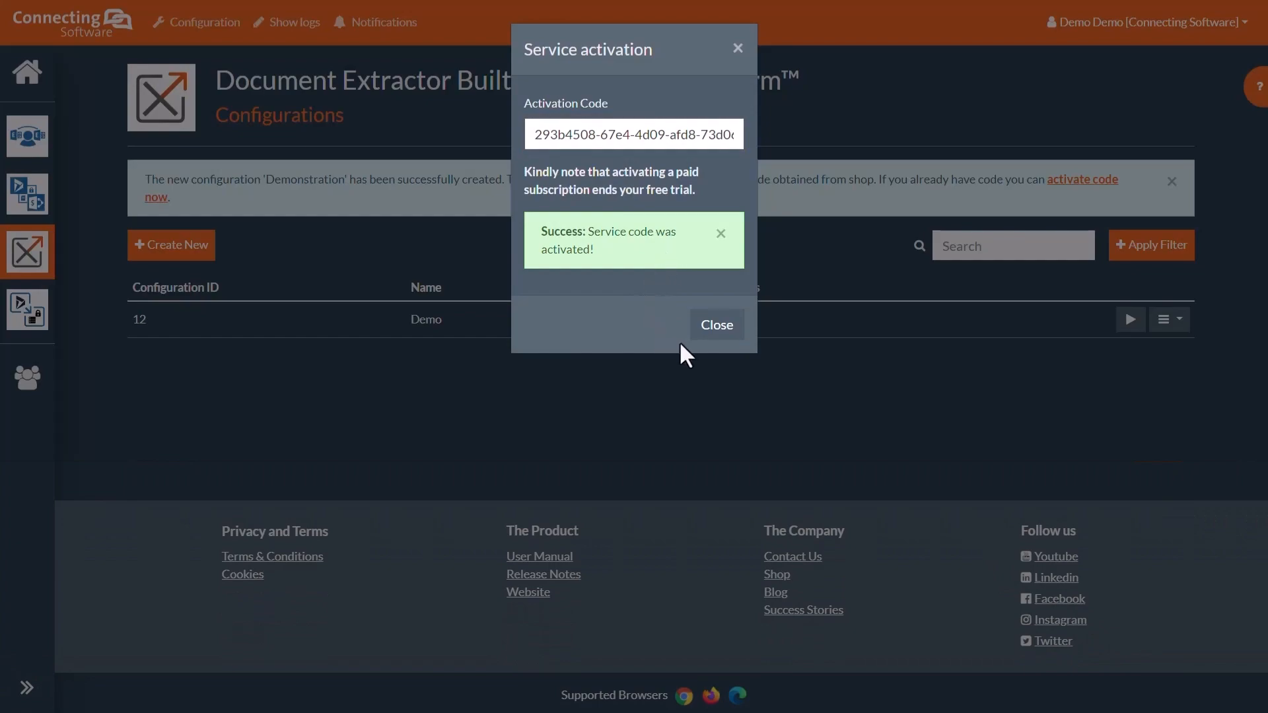
mouse_move(716, 341)
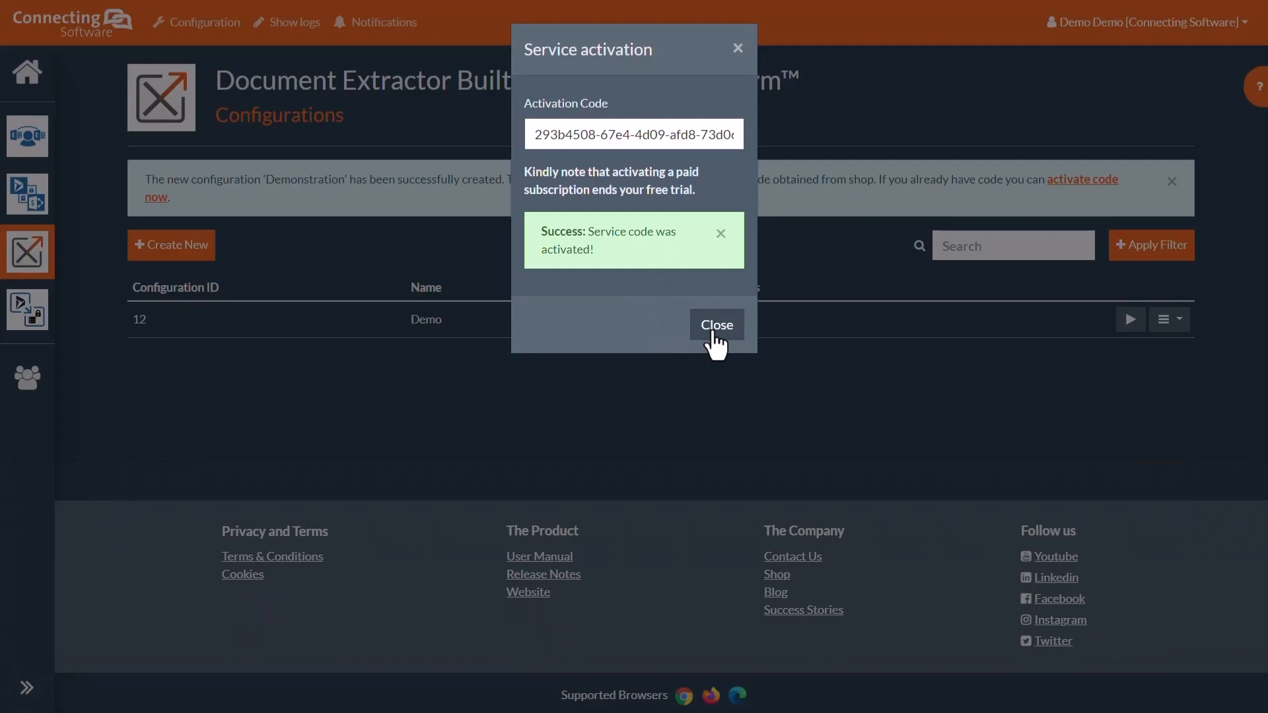
click(716, 325)
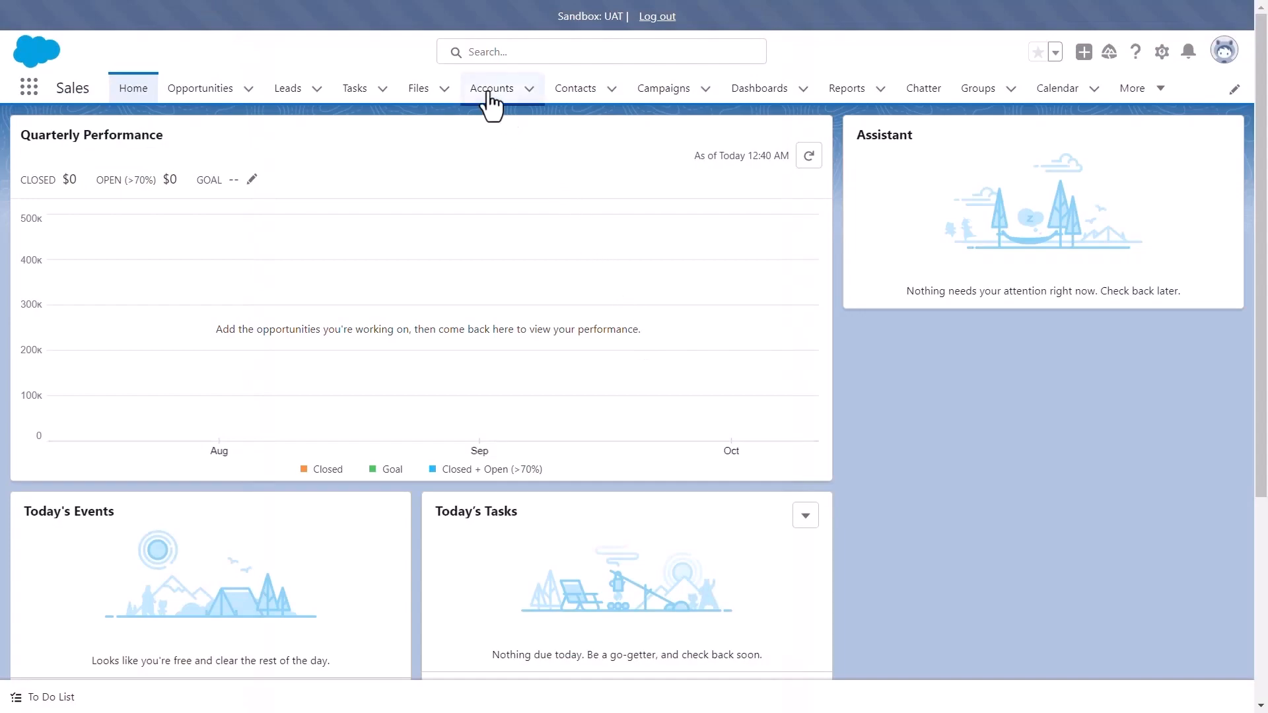
- From the Accounts list, open The Vinyl Countdown record and its Notes & Attachments upload area
click(491, 87)
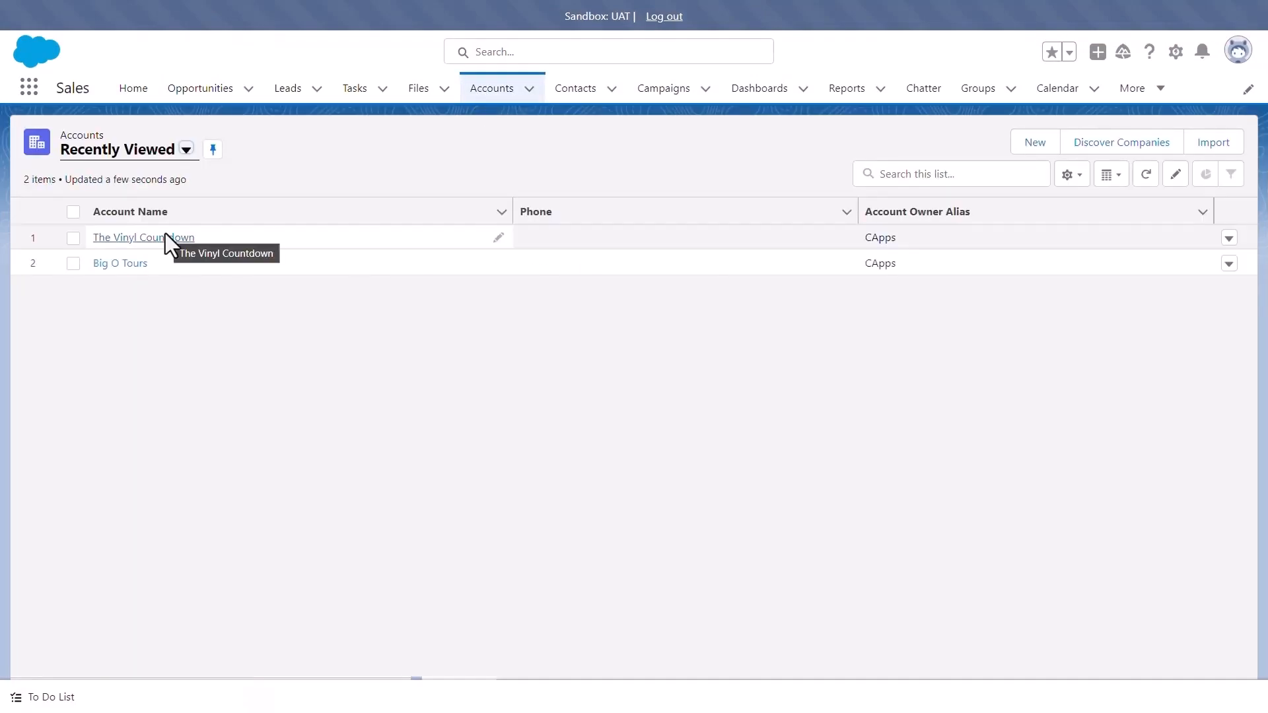
click(143, 237)
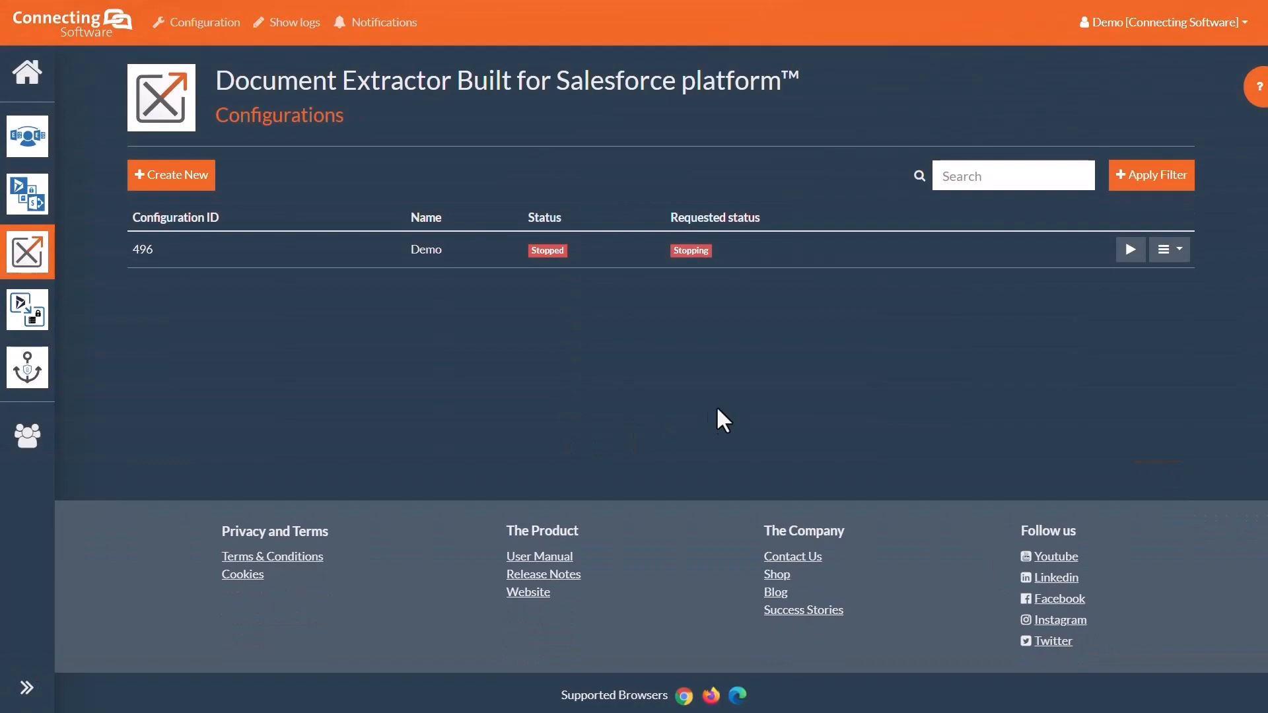
click(1130, 248)
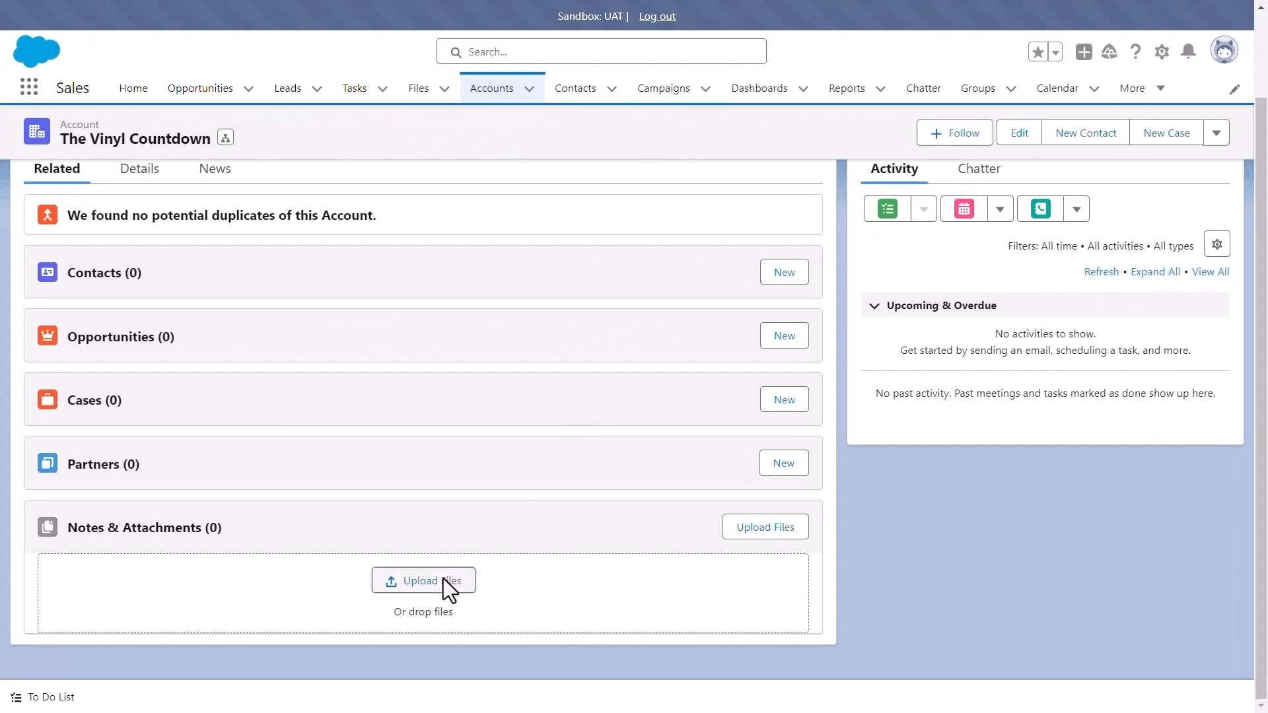
- Upload the Temporary Public Links white paper PDF to the account's Notes & Attachments
click(423, 581)
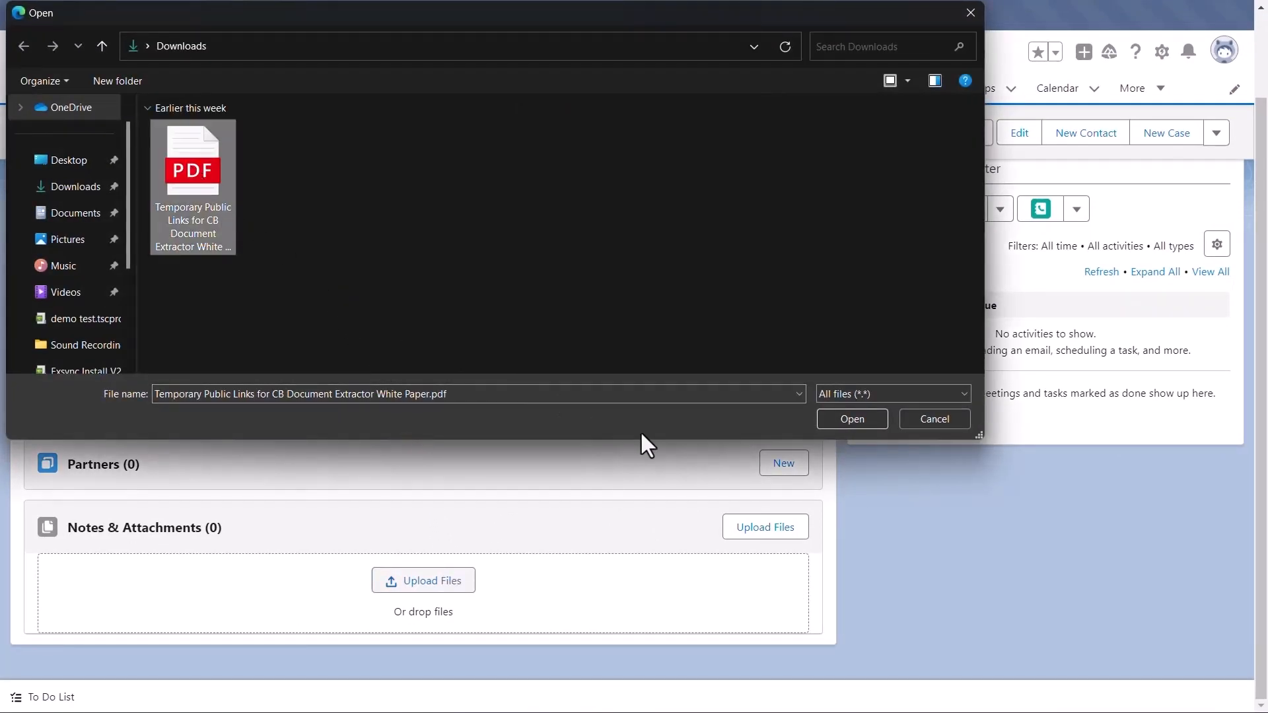
click(852, 418)
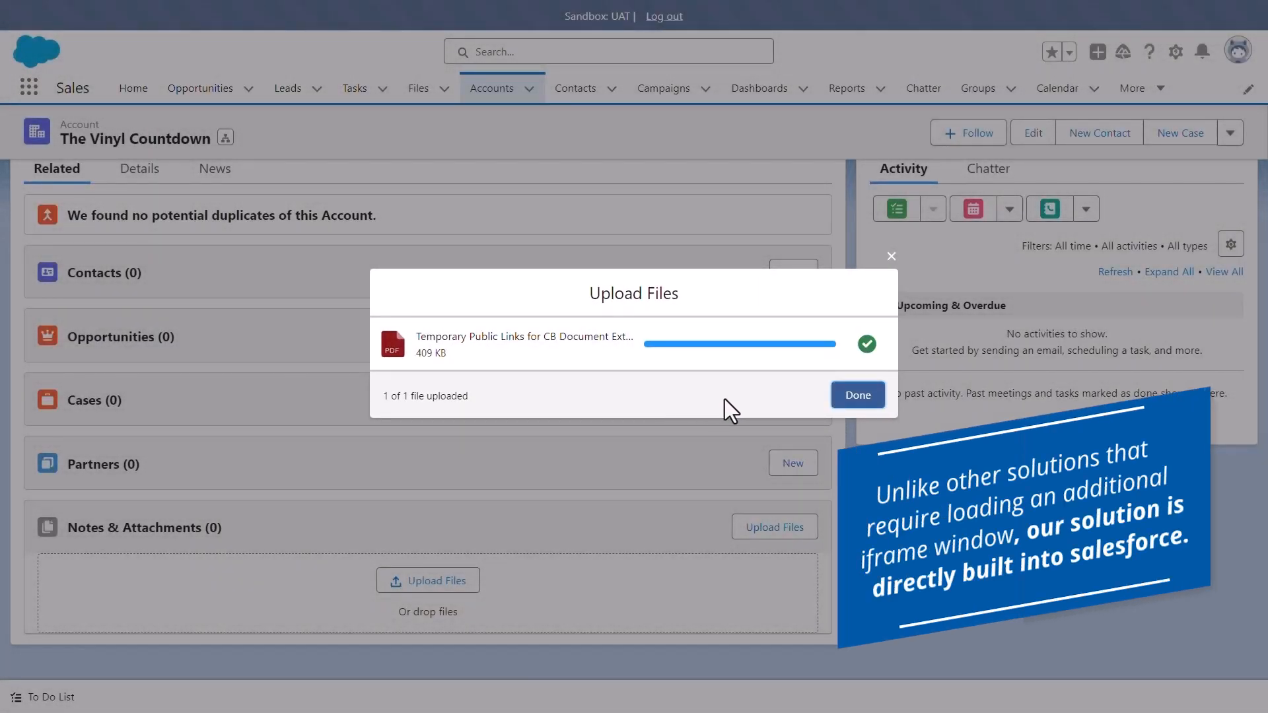
click(856, 395)
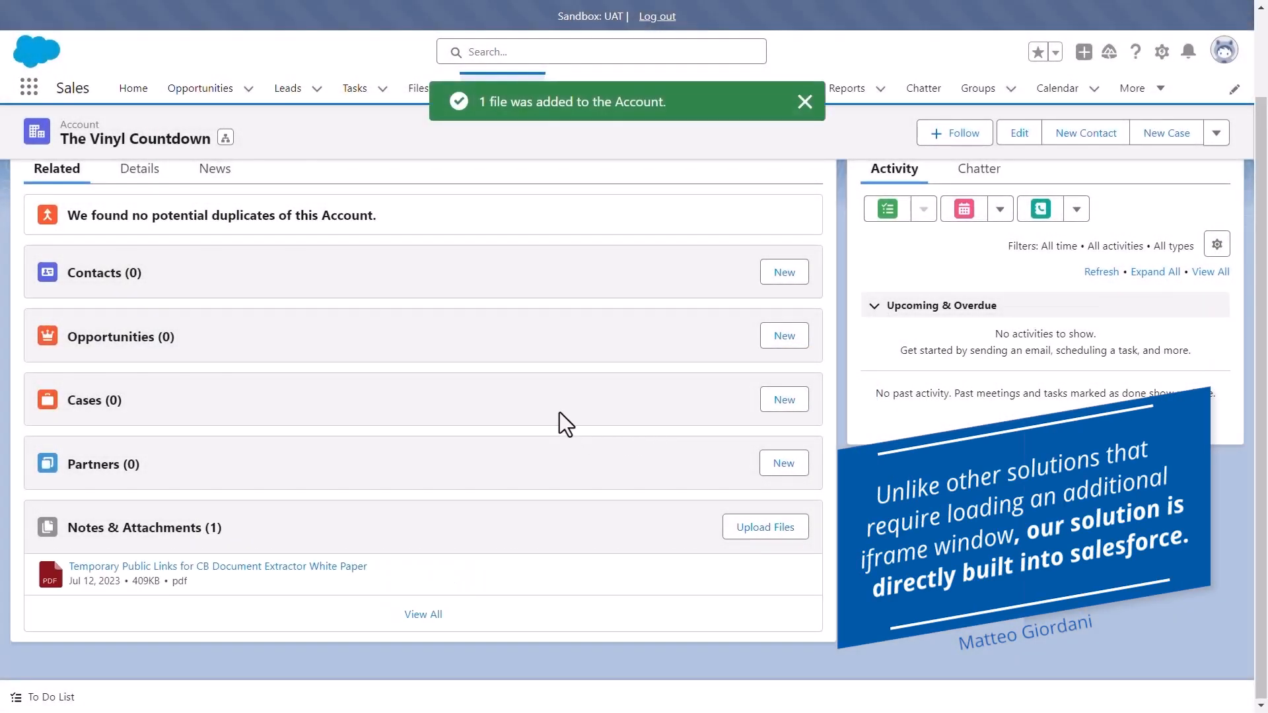
mouse_move(566, 416)
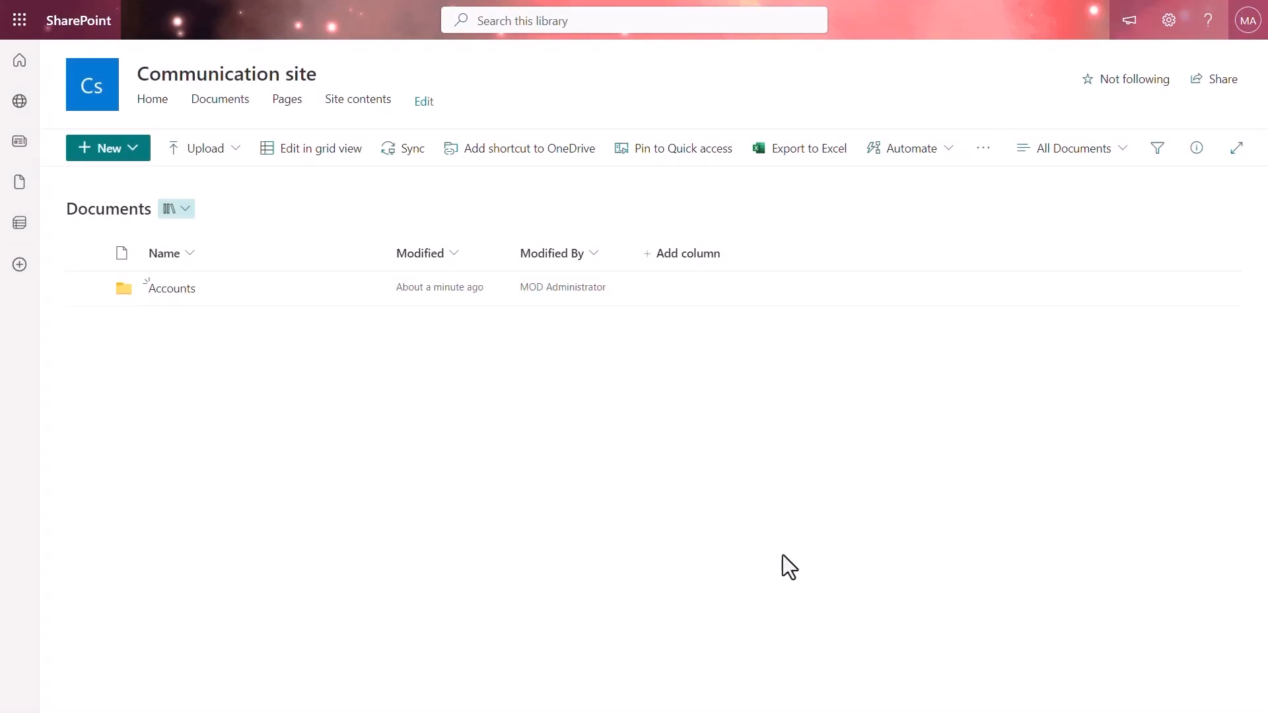
- View the Communication site's Documents library, now containing the Accounts folder
click(174, 288)
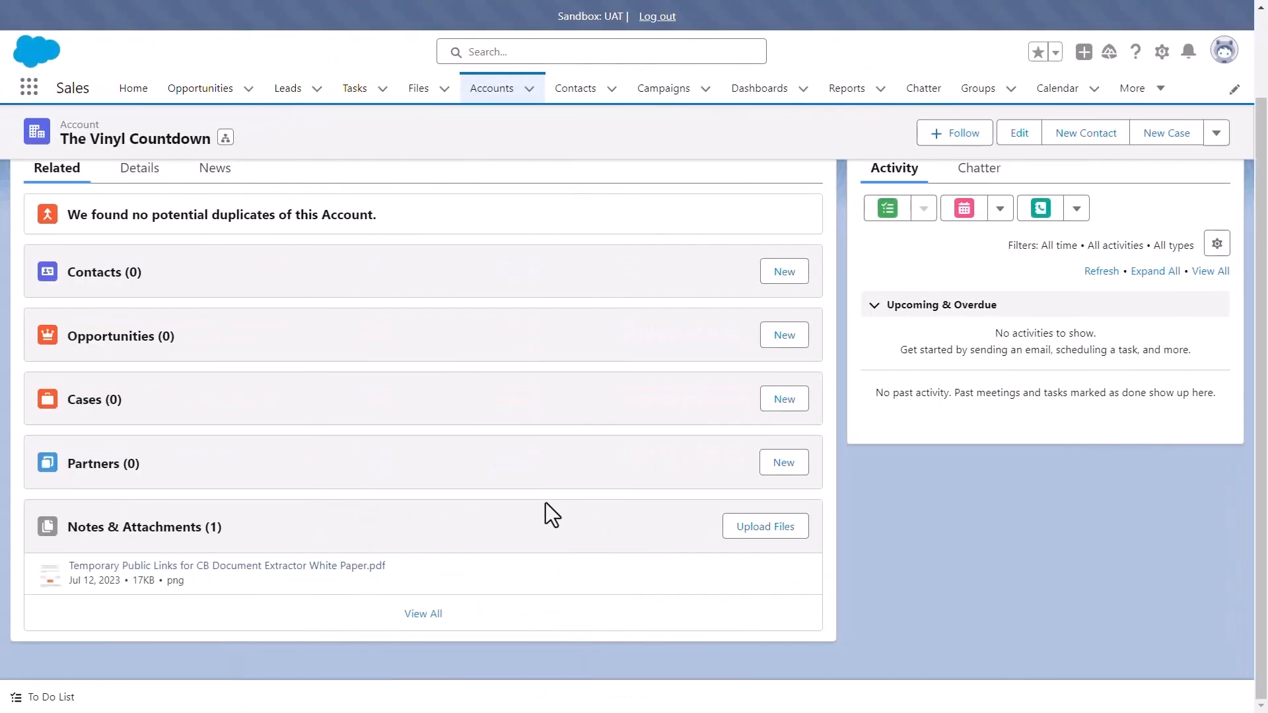
- Preview The Vinyl Countdown's 17KB white paper stub under Notes & Attachments
click(228, 565)
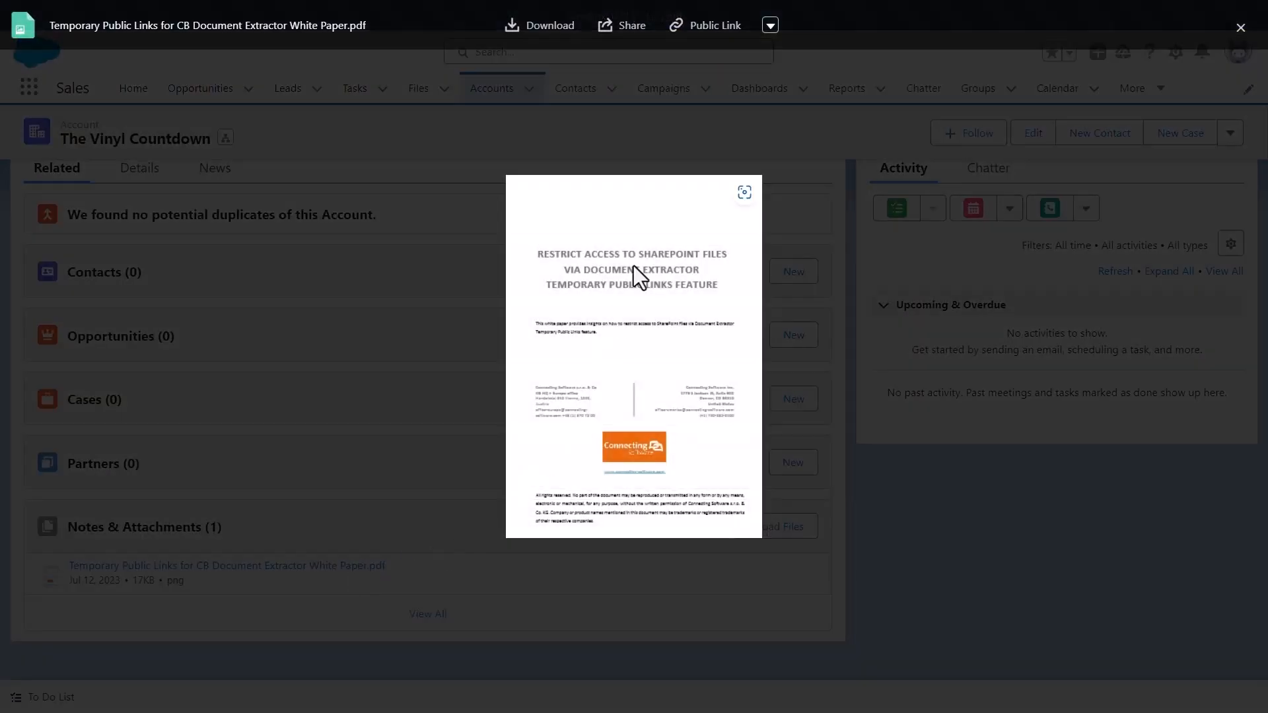
click(769, 24)
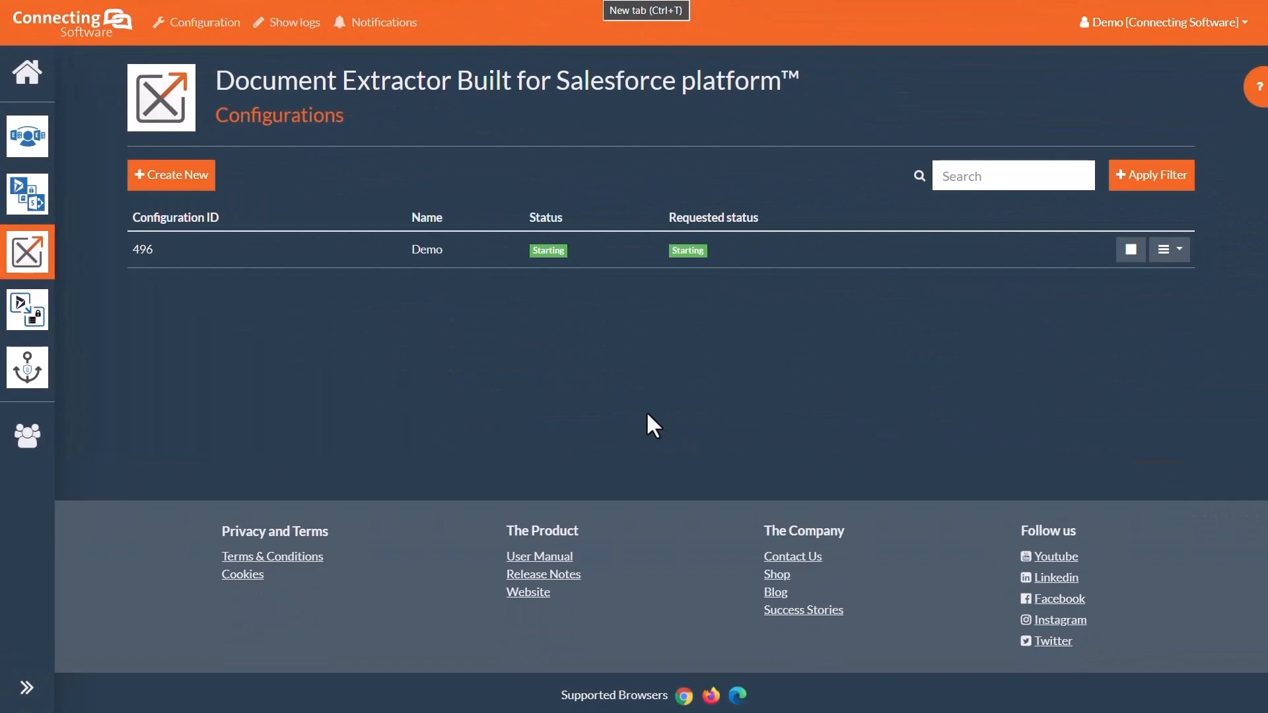
mouse_move(650, 407)
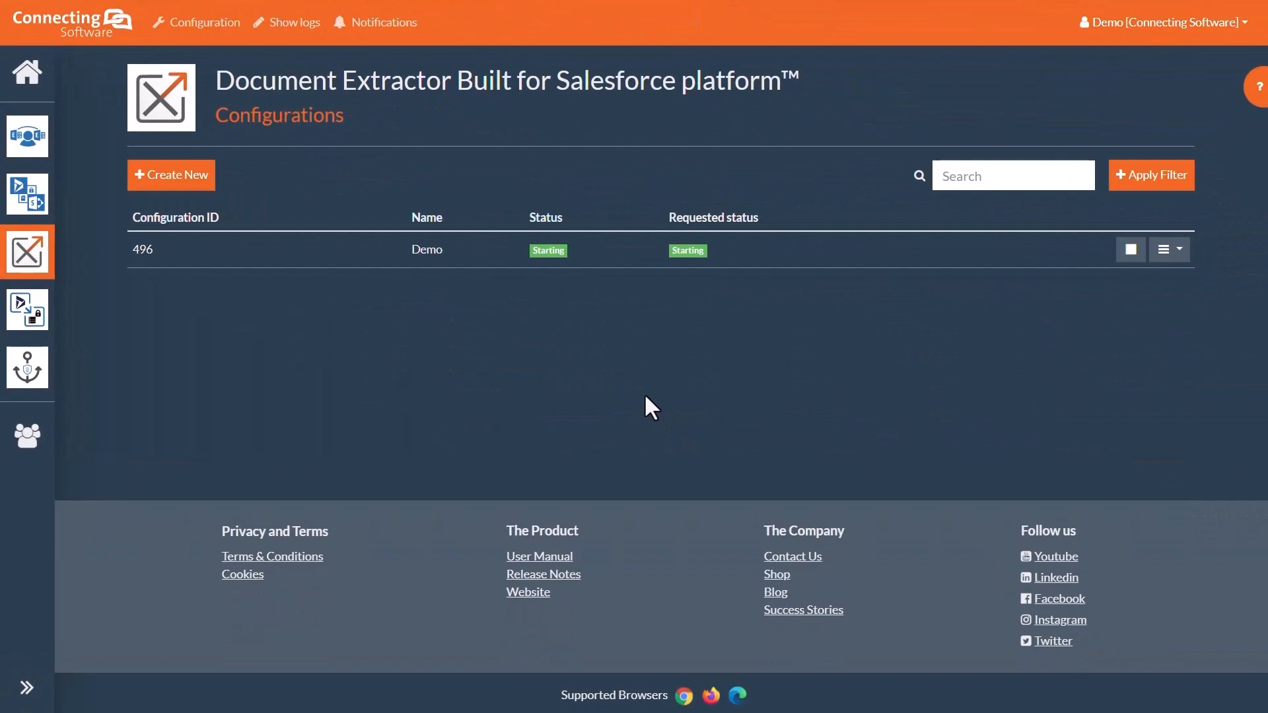
mouse_move(605, 325)
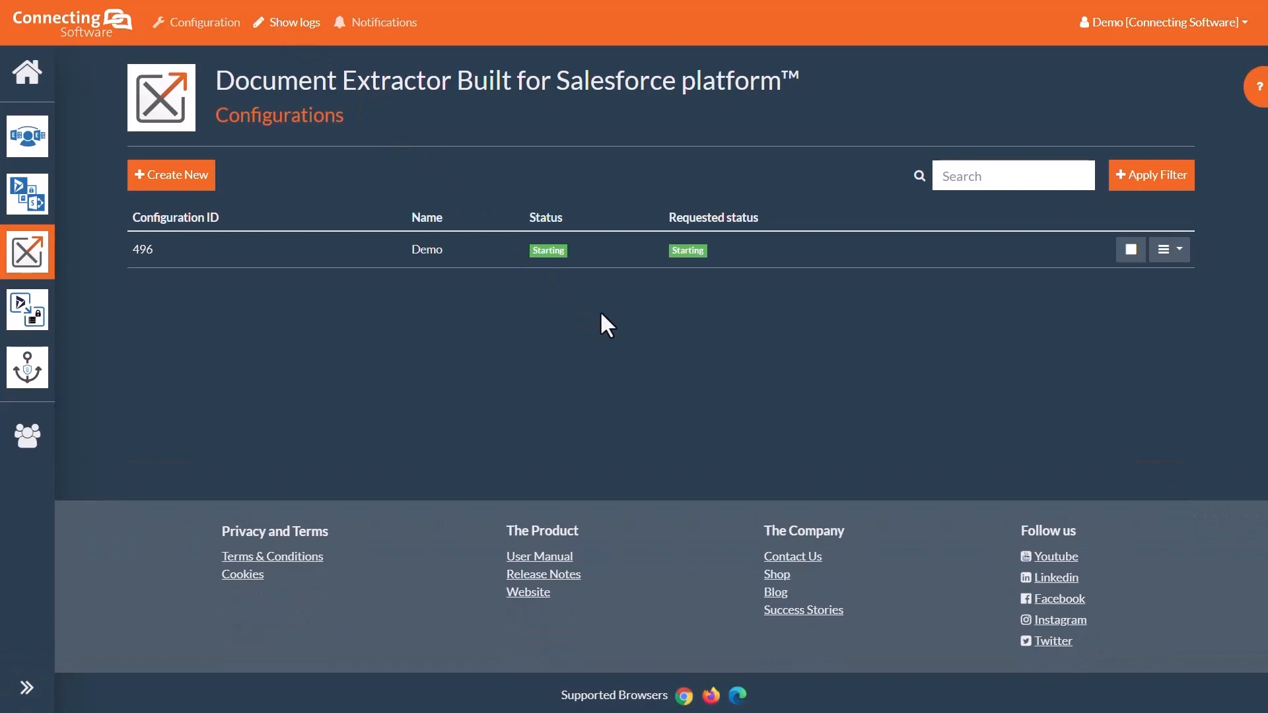
- Show the Demo configuration's synchronization logs listing the white paper's stubbing process
click(295, 21)
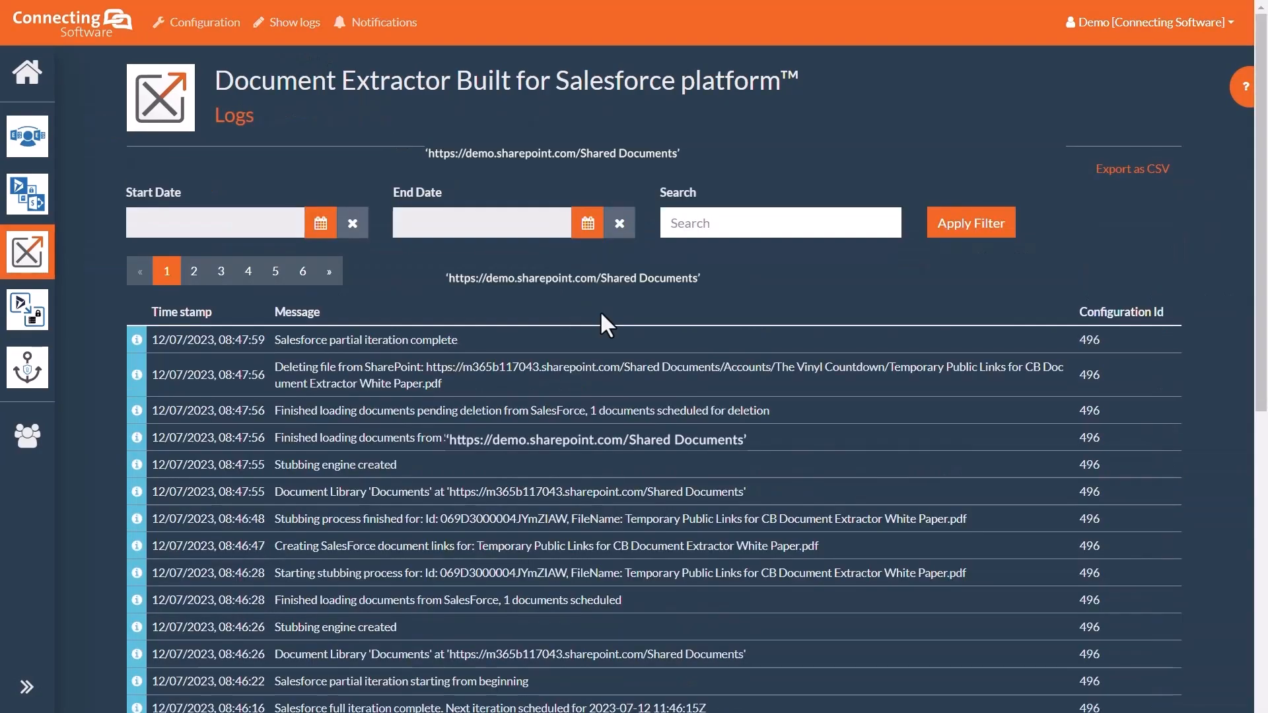